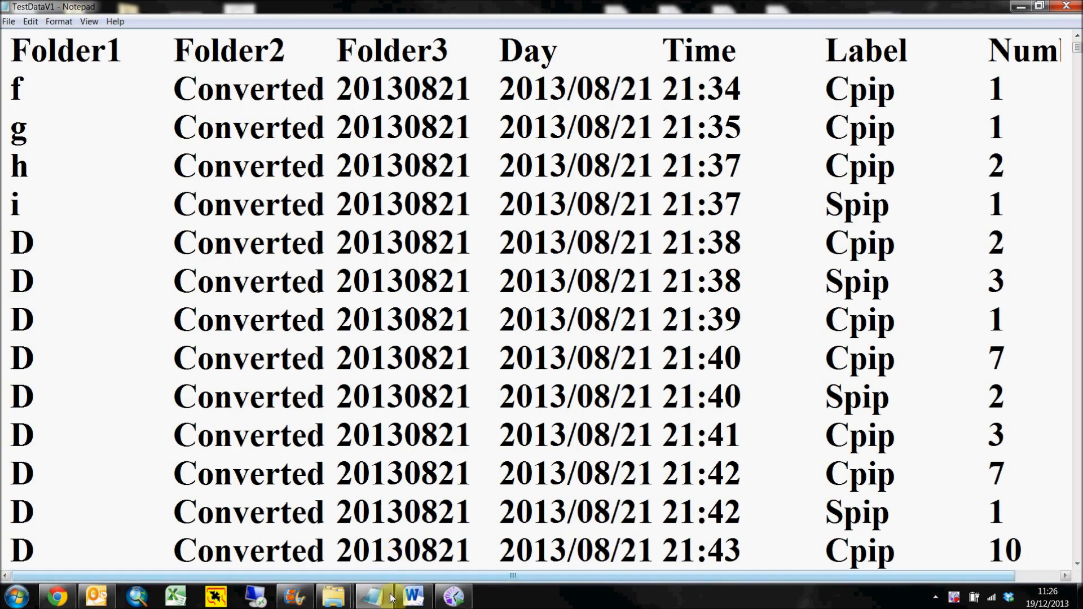
pyautogui.moveTo(414, 596)
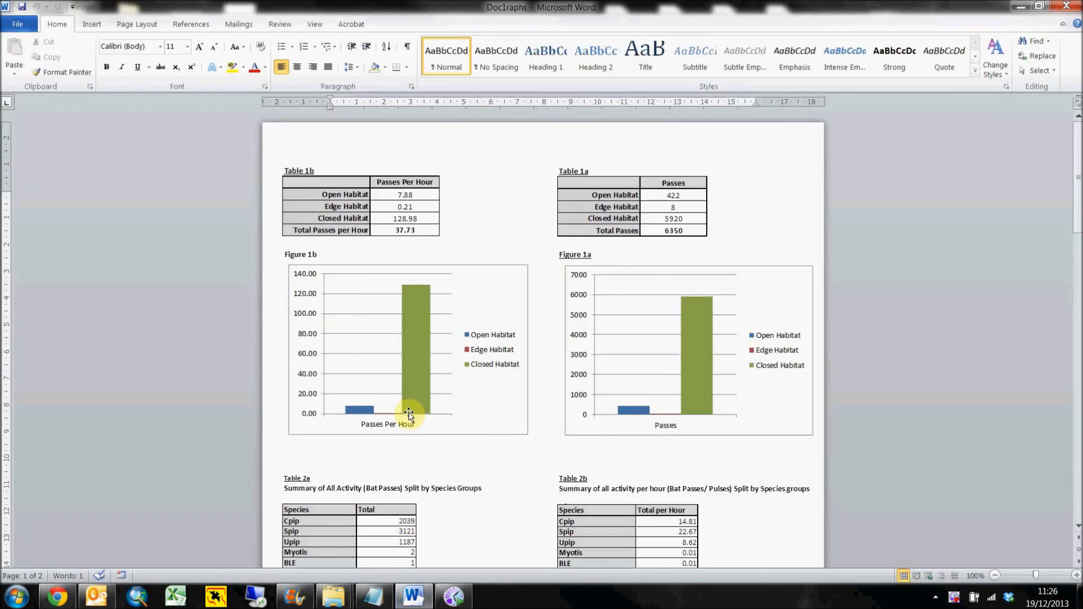
# - Scroll down the Word example report through the activity tables and graphs to the survey effort table
pyautogui.scroll(-3)
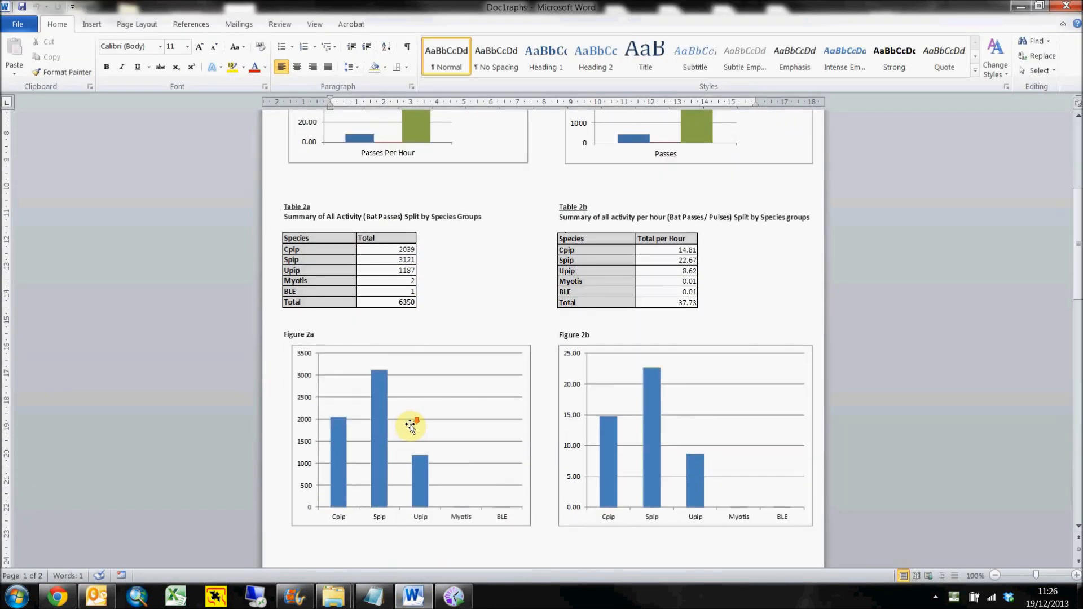
pyautogui.scroll(-3)
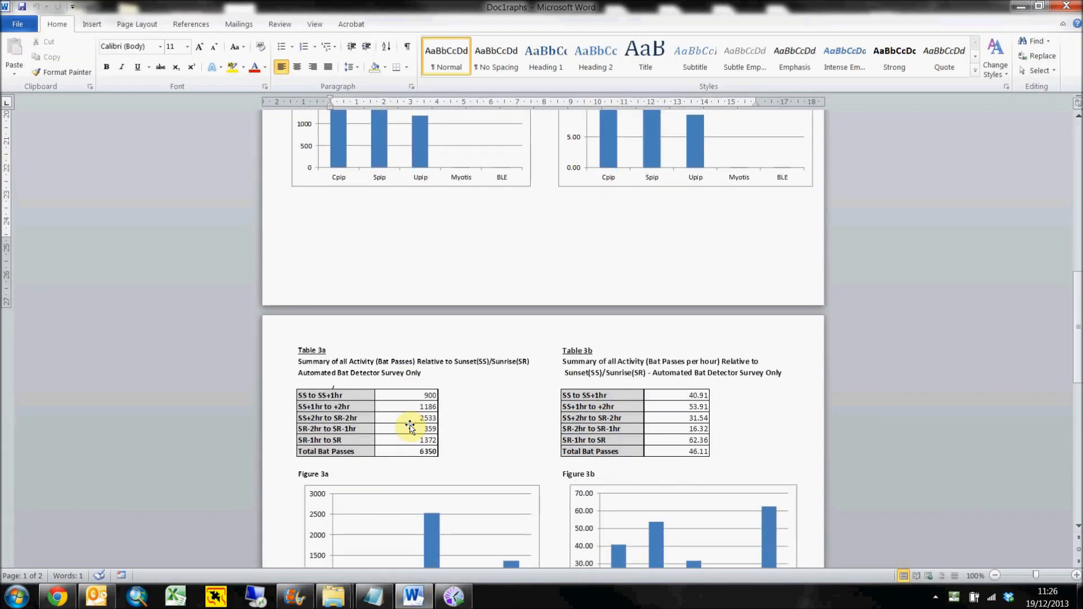
pyautogui.scroll(-3)
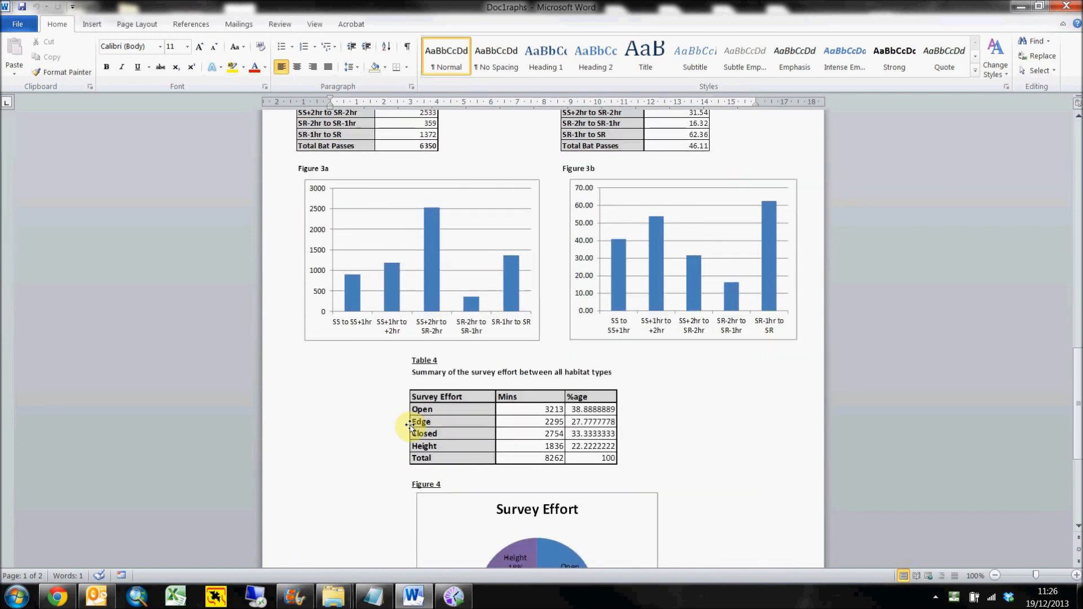
pyautogui.scroll(-3)
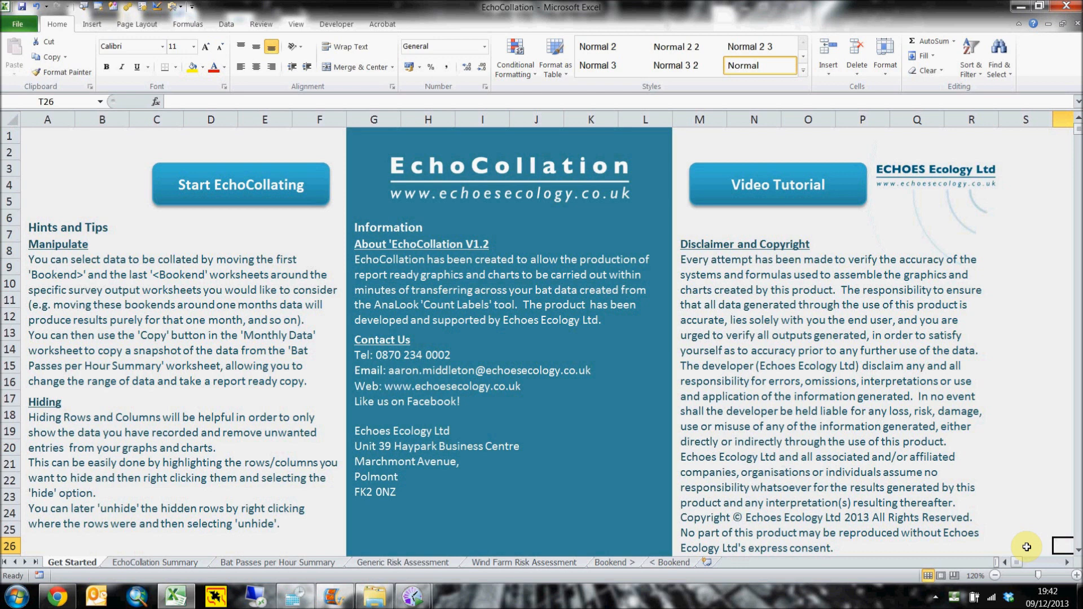
pyautogui.moveTo(1011, 543)
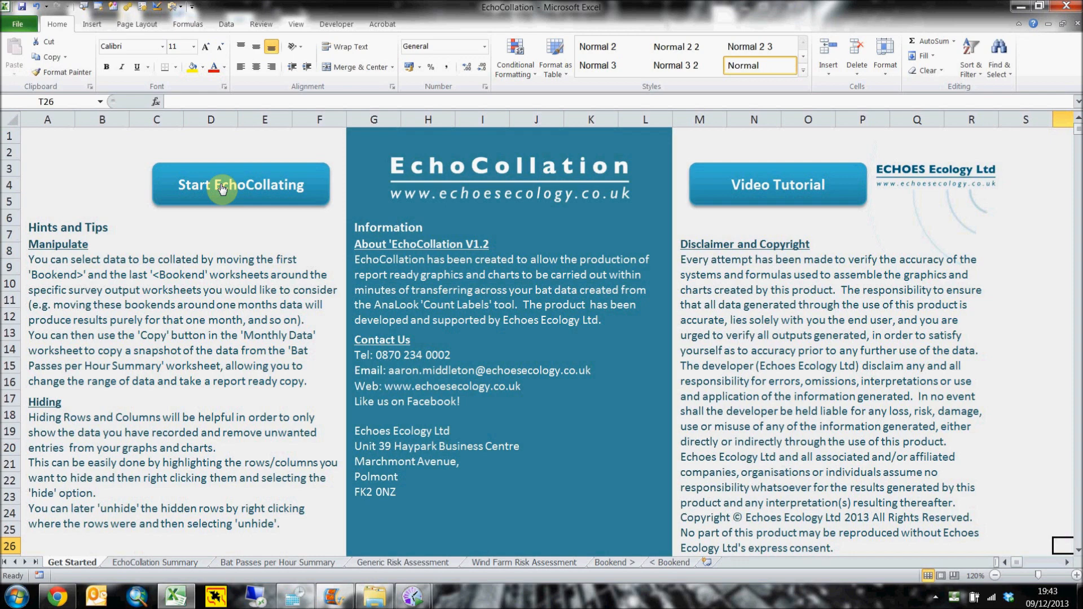
# - Start EchoCollating a new survey with the site name 'Test Site'
pyautogui.click(240, 184)
pyautogui.write('T')
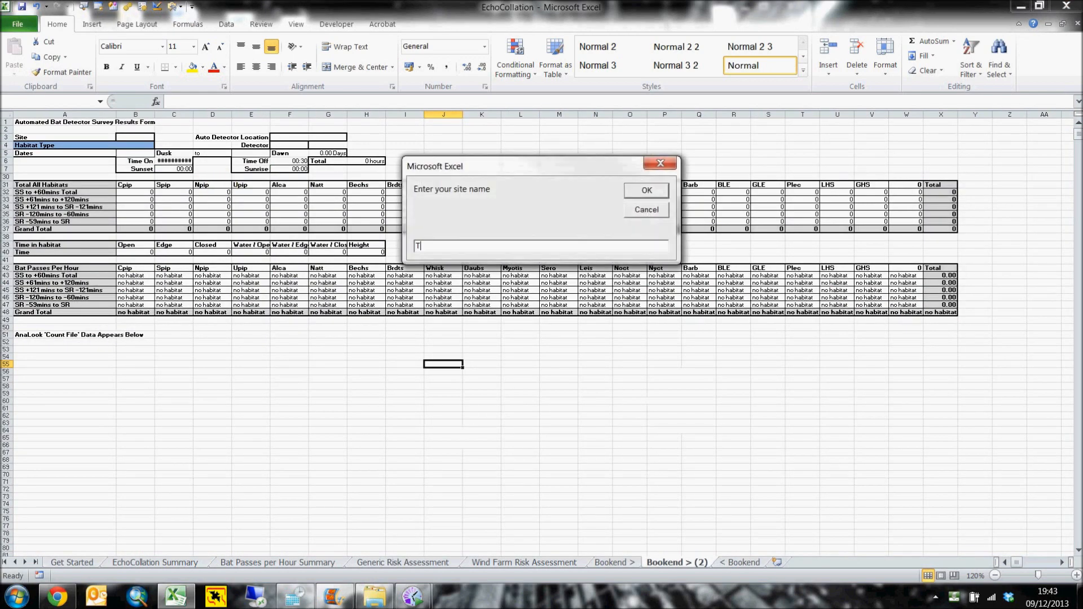
pyautogui.write('est S')
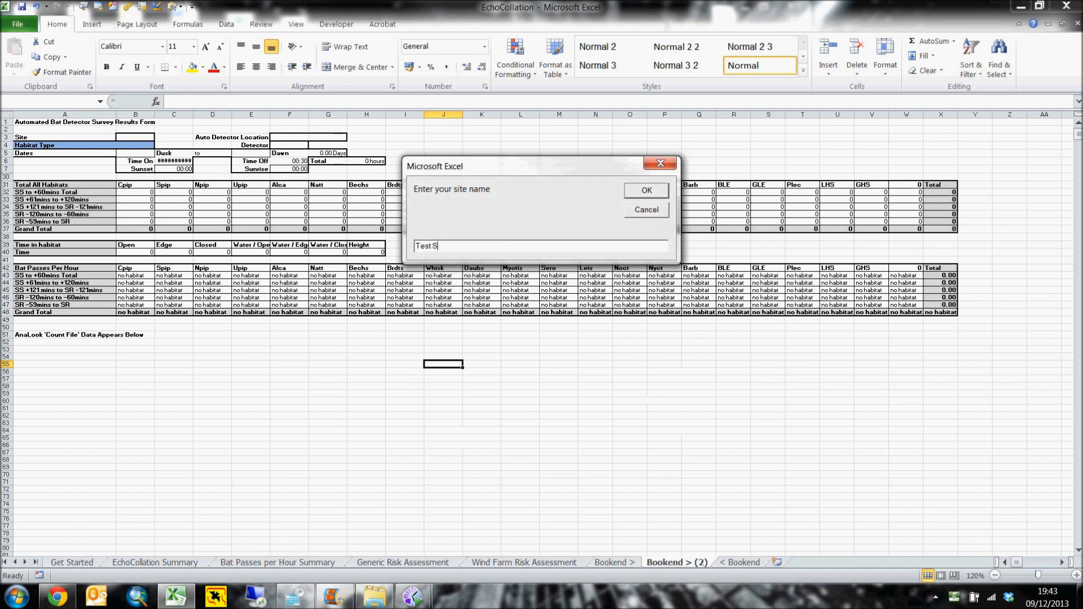
pyautogui.click(645, 189)
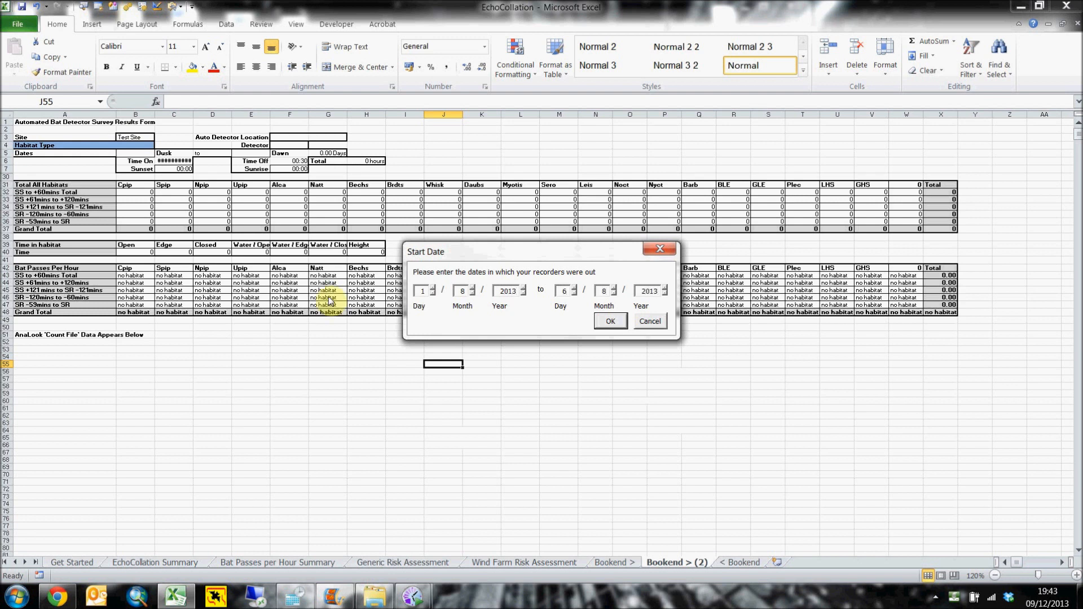
# - Set the recording dates to 1–6 August 2013 and confirm the sunset and sunrise times
pyautogui.click(608, 320)
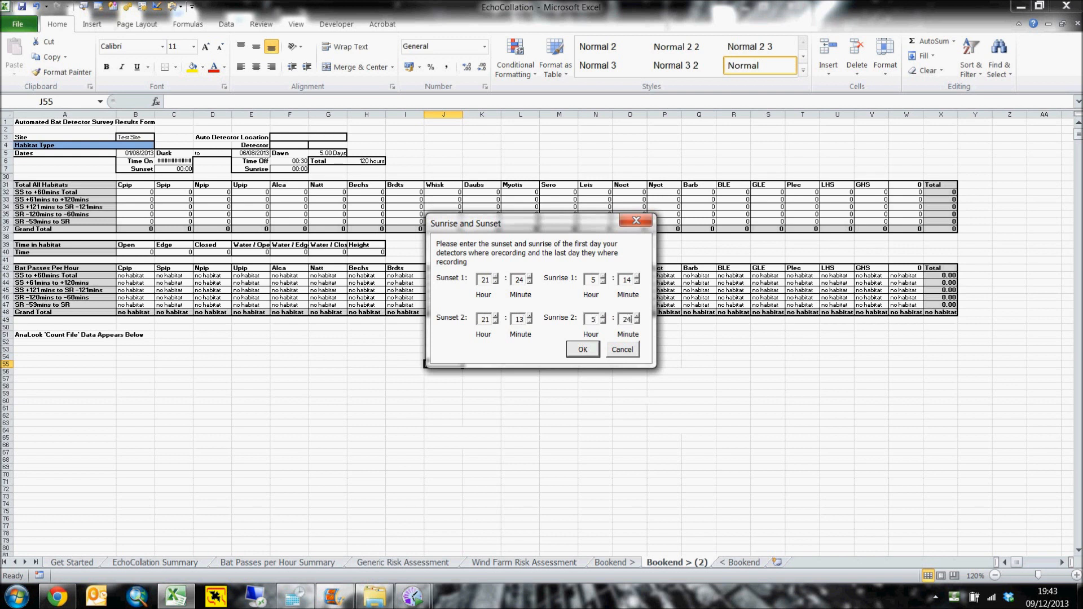
pyautogui.moveTo(560, 325)
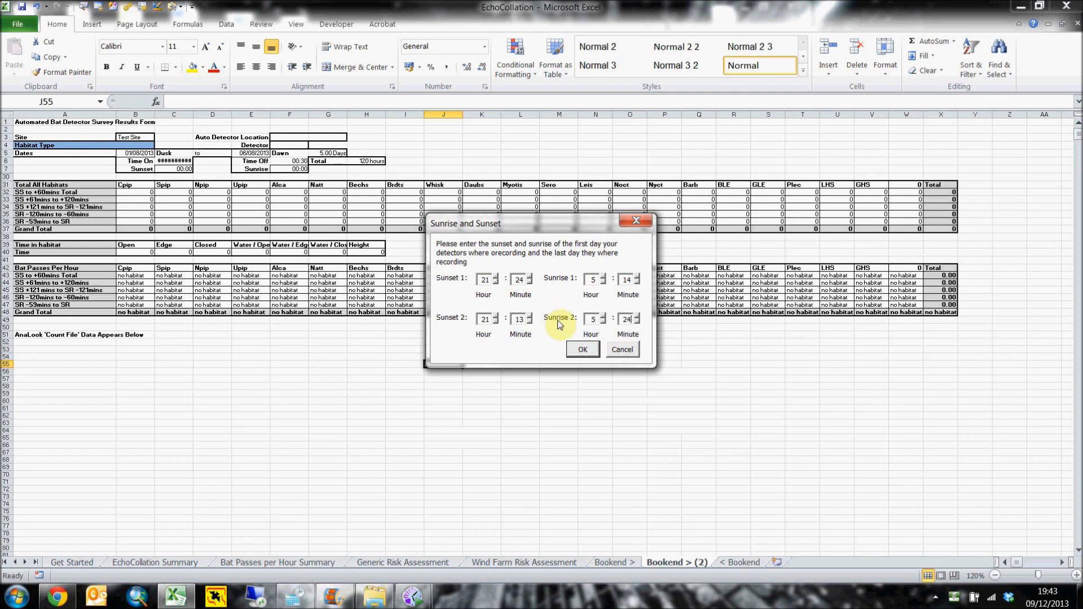
pyautogui.click(582, 350)
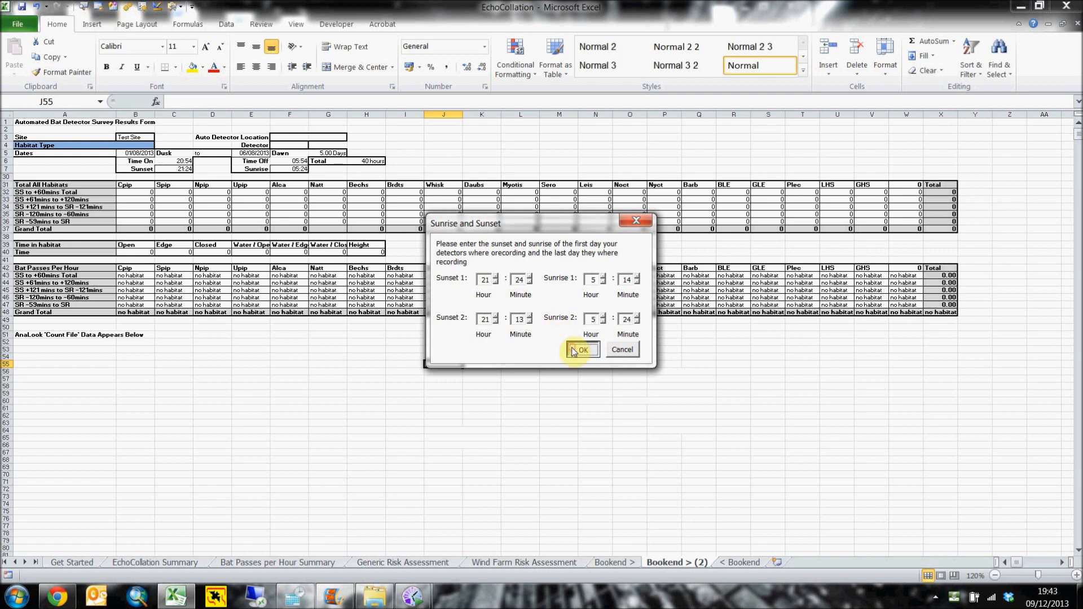
pyautogui.click(582, 350)
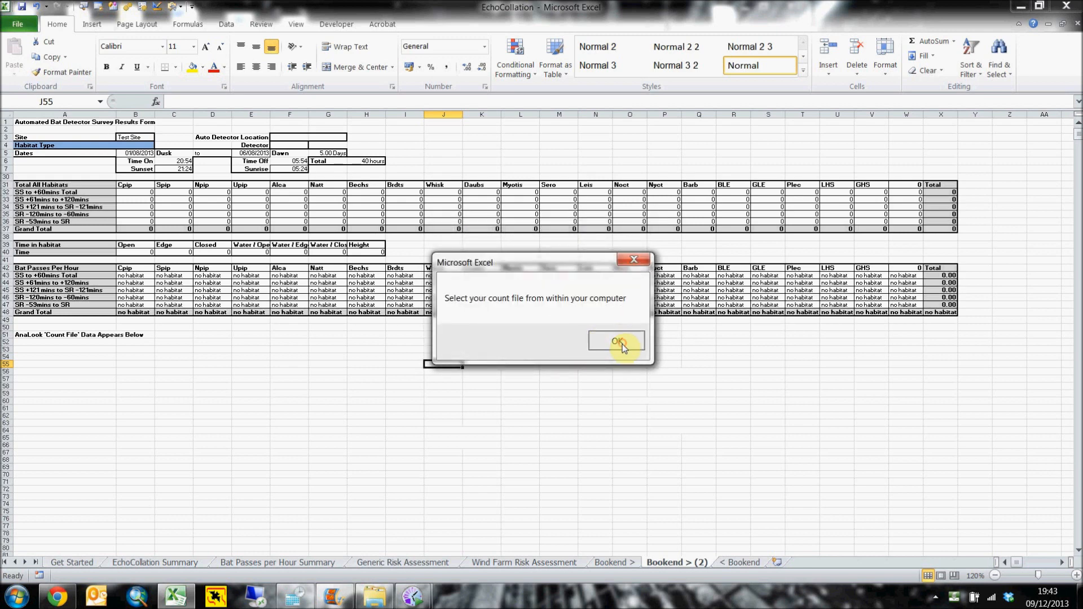
# - Import the TestDataV1.txt count file so its detector records appear on the survey sheet
pyautogui.click(614, 340)
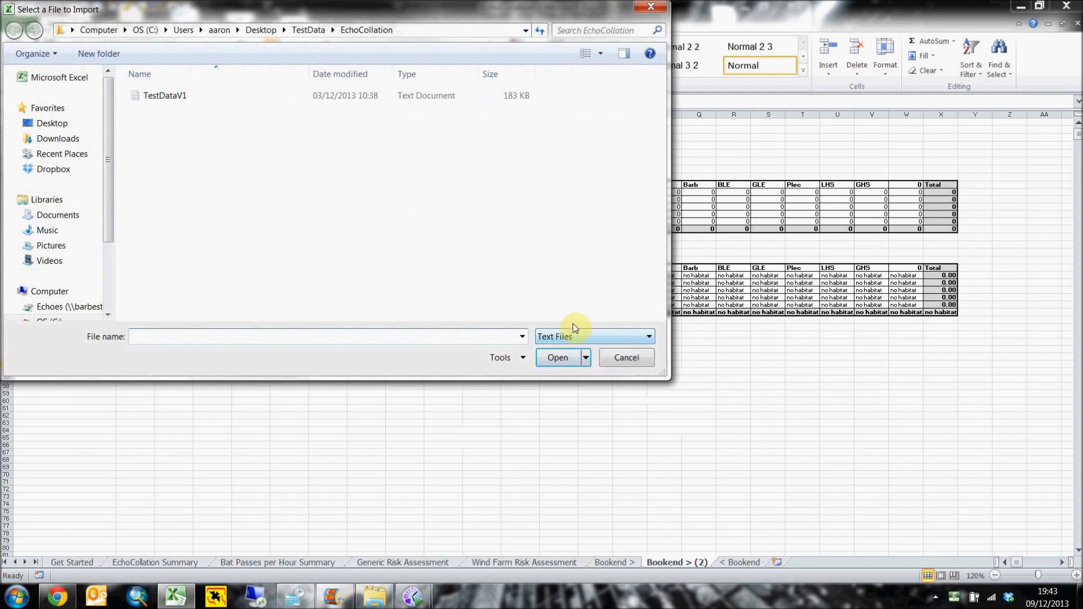
pyautogui.click(164, 94)
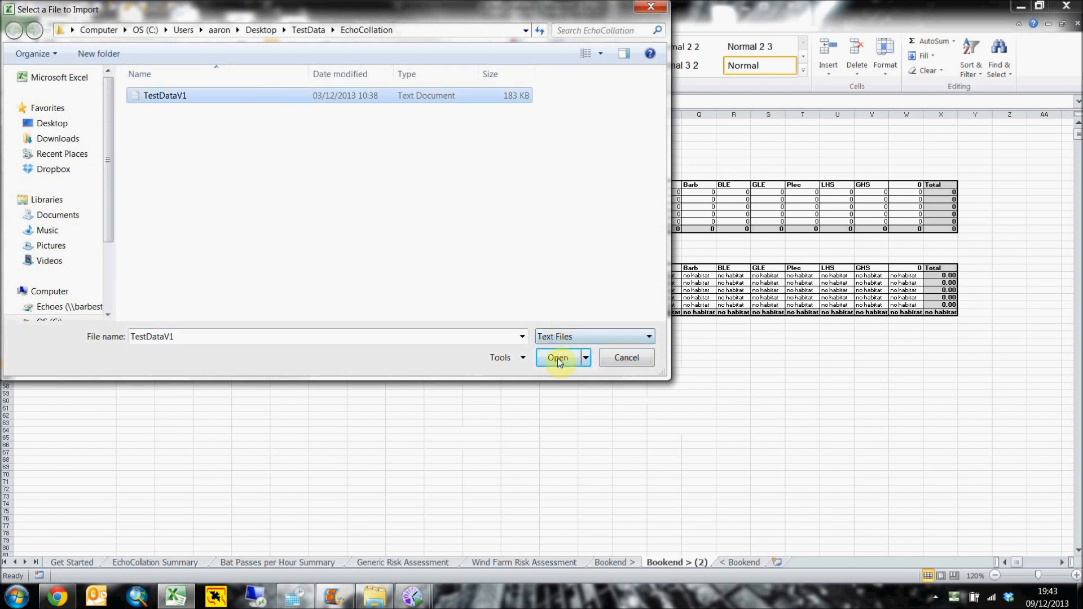
pyautogui.click(556, 358)
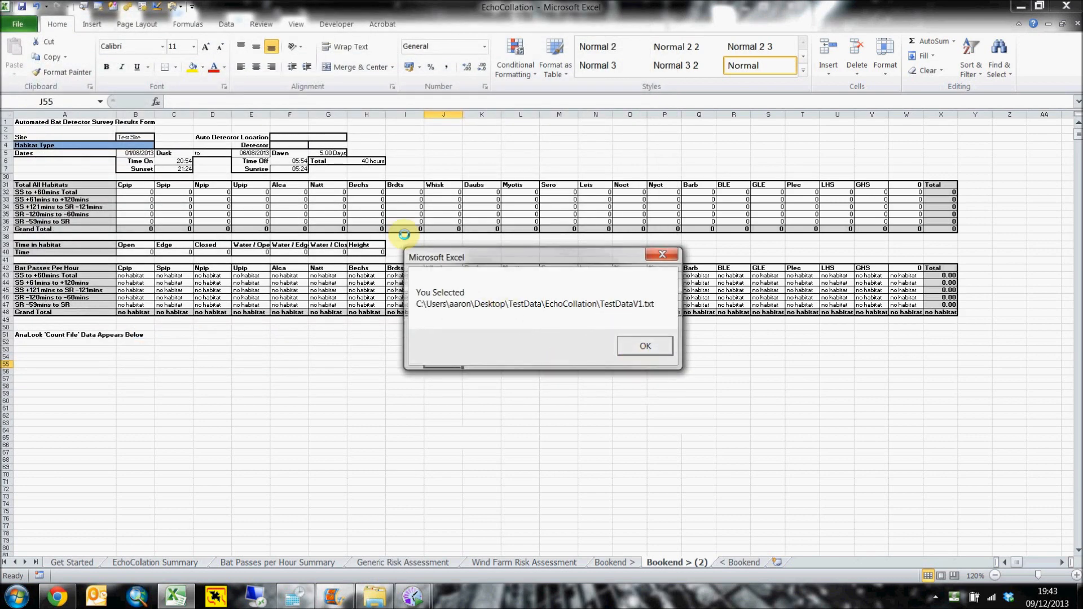
pyautogui.click(644, 346)
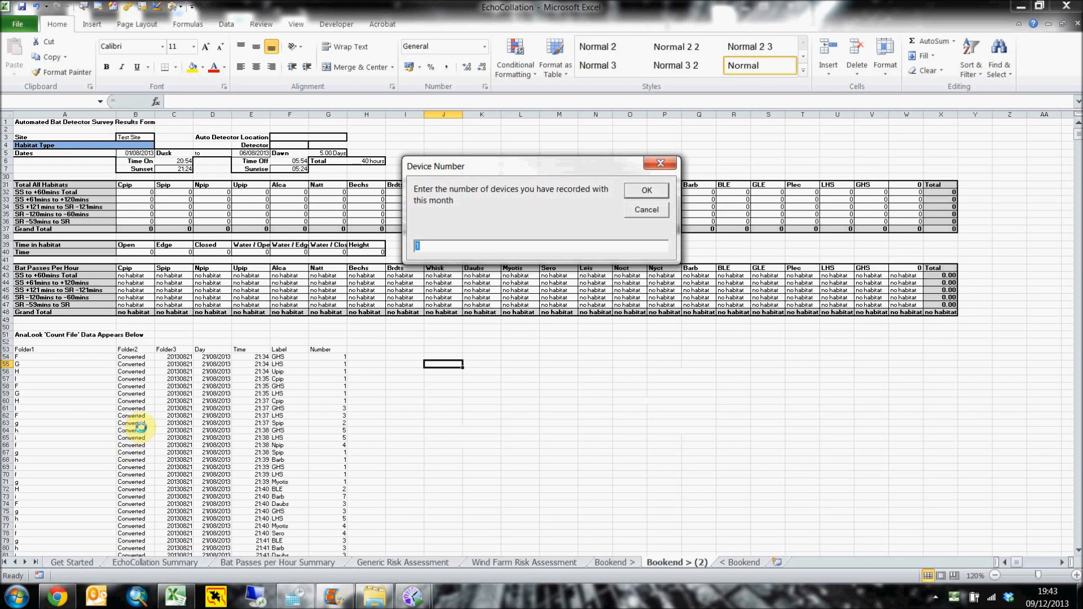
# - Record 3 devices and generate results for detector D at Met Mayr in Height habitat
pyautogui.write('3')
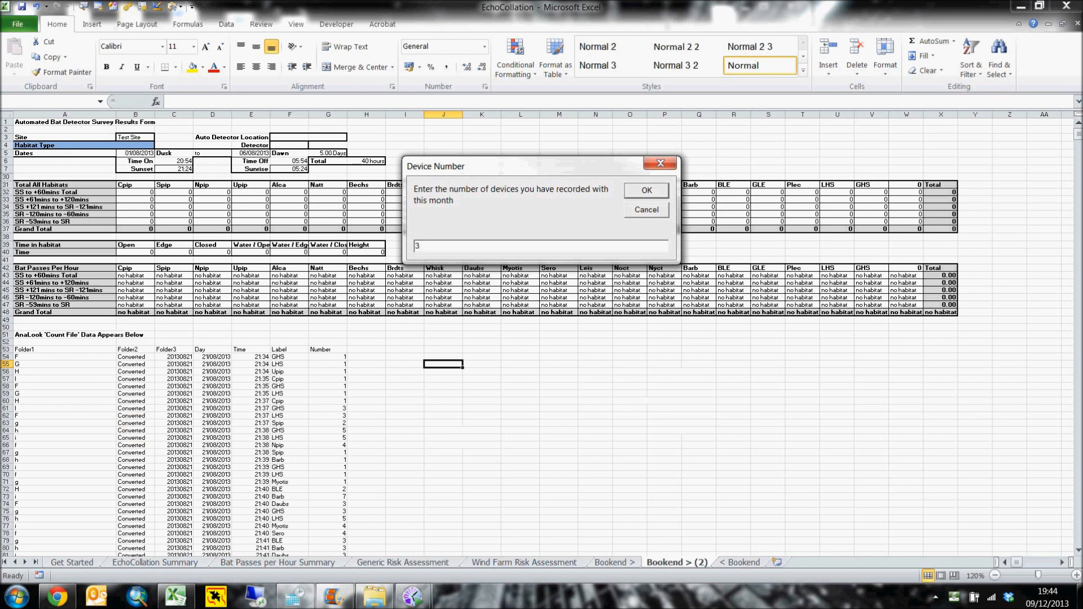
pyautogui.click(645, 189)
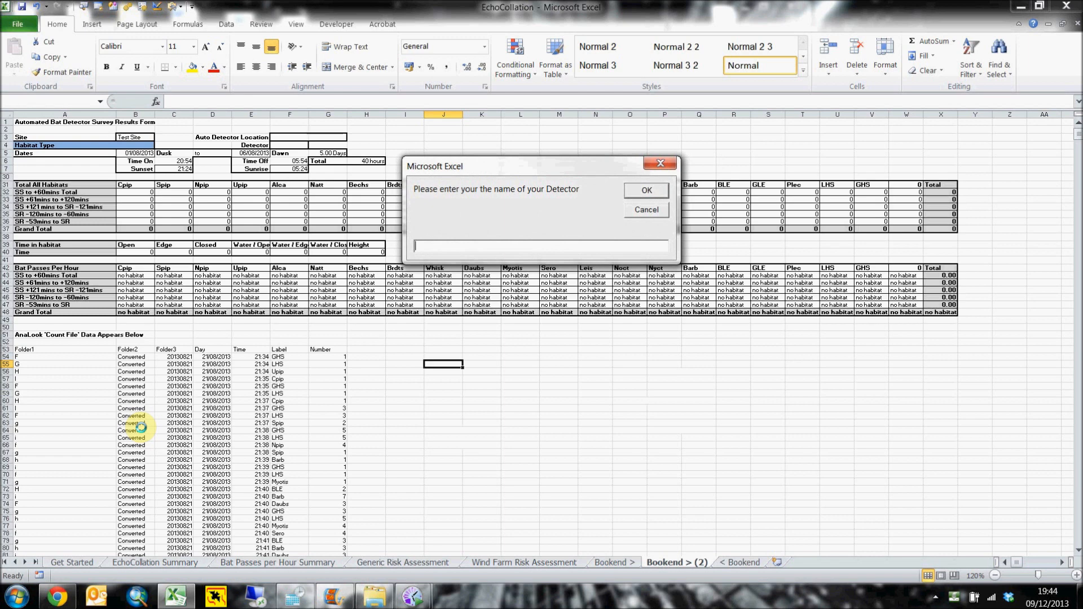
pyautogui.write('D')
pyautogui.write('Met M')
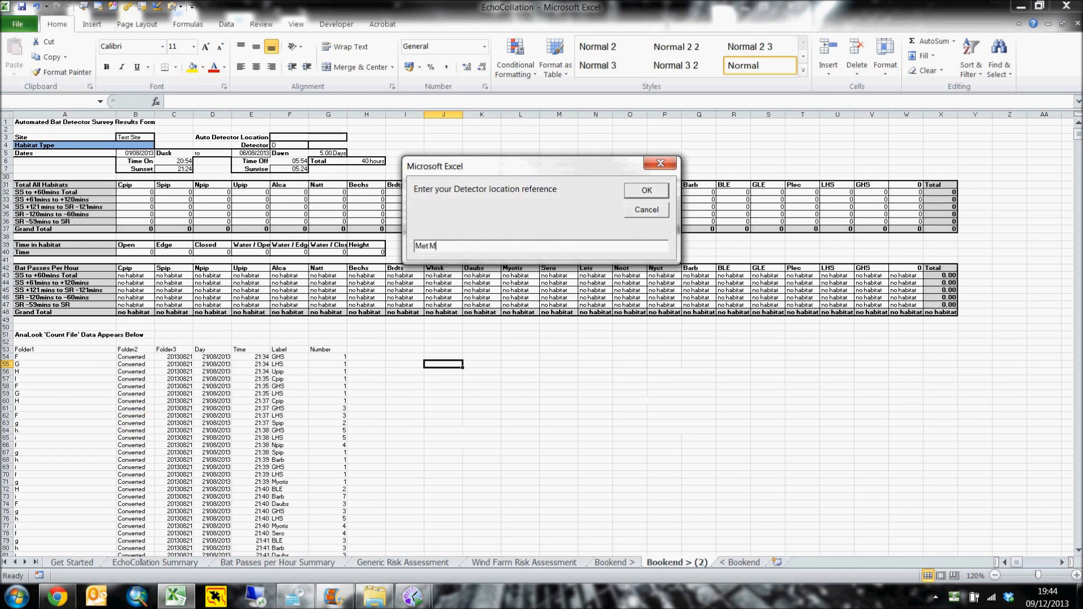
pyautogui.click(646, 190)
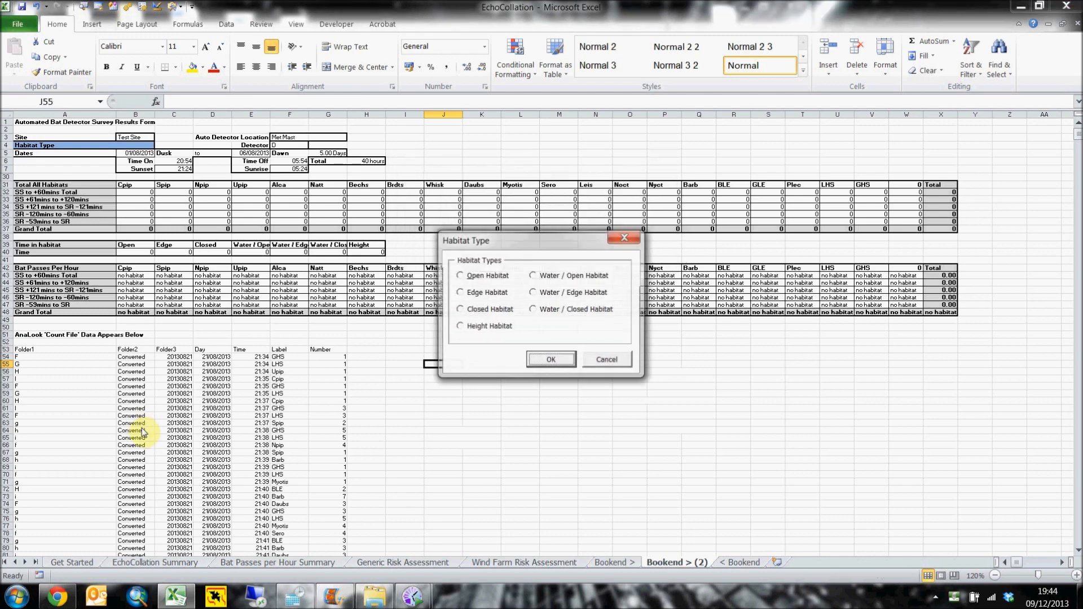
pyautogui.click(460, 326)
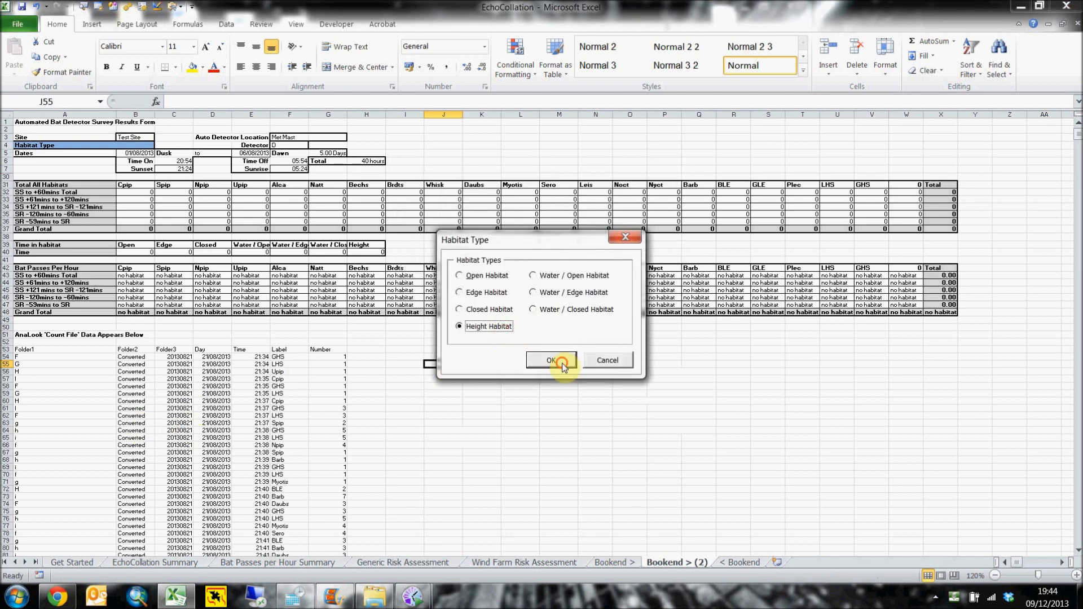
pyautogui.click(551, 361)
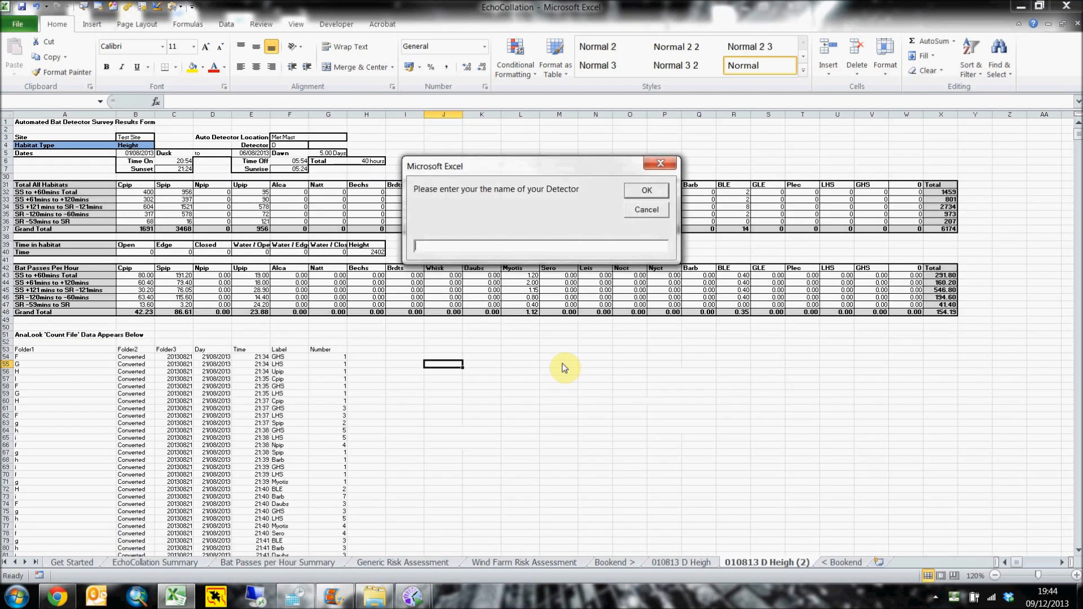
# - Generate detector F's results sheet with its location and Open habitat
pyautogui.write('F')
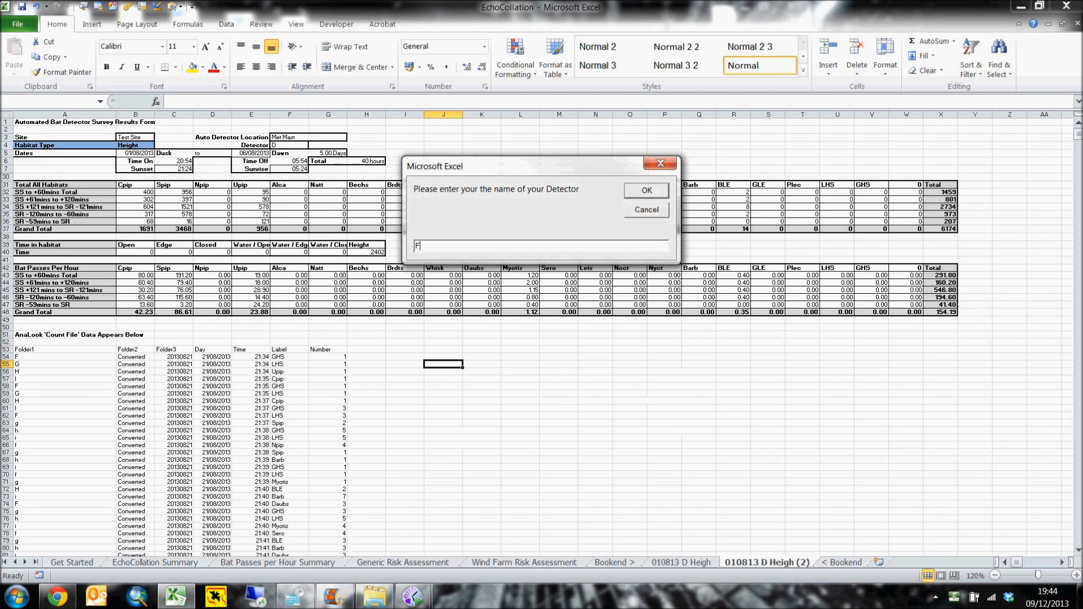
pyautogui.click(646, 189)
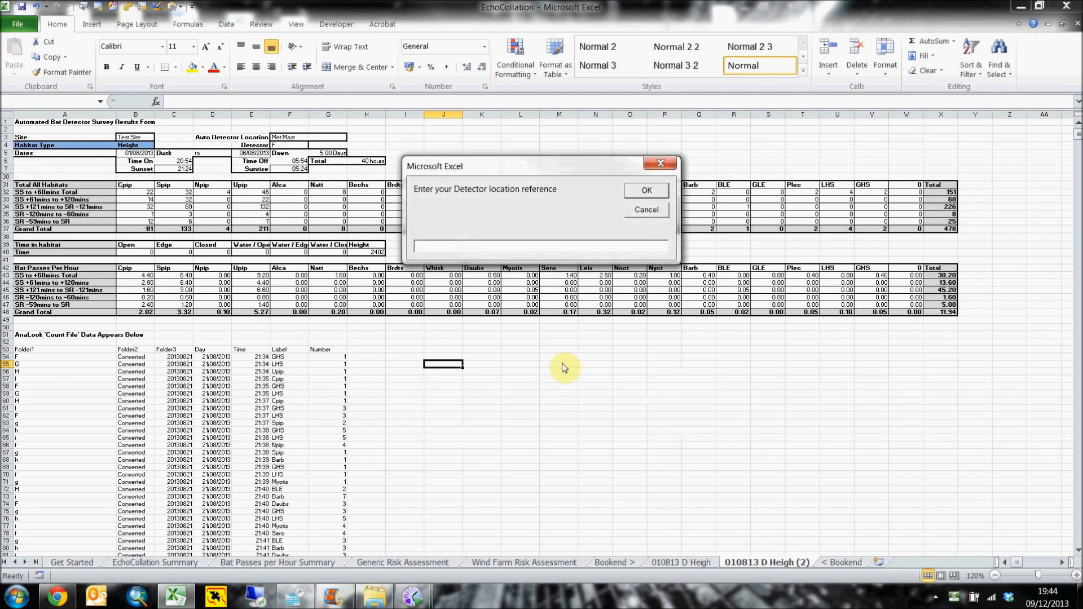
pyautogui.write('on top of the hi')
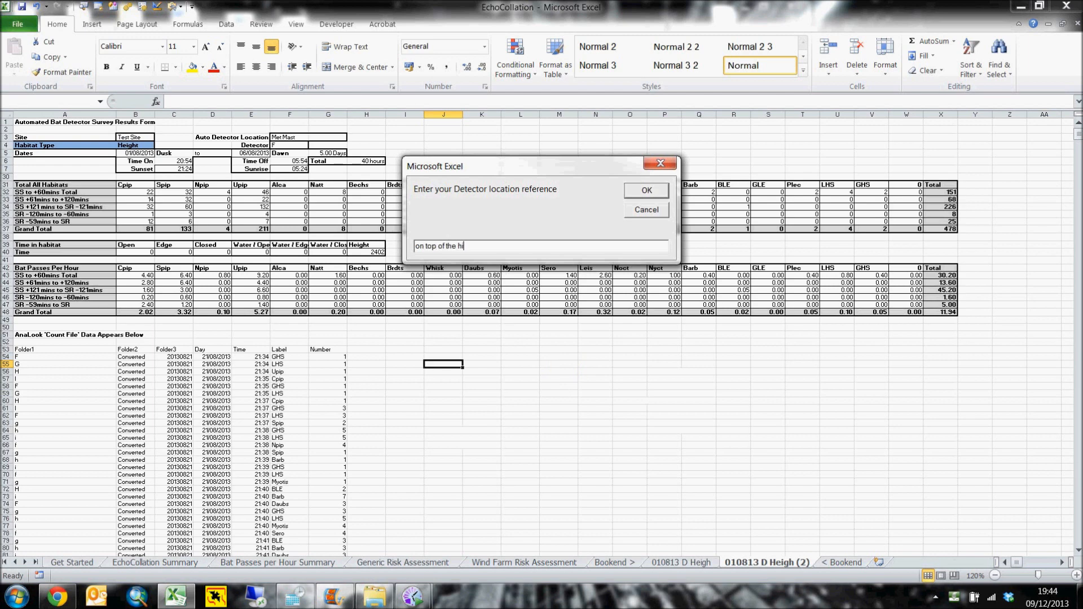
pyautogui.click(645, 190)
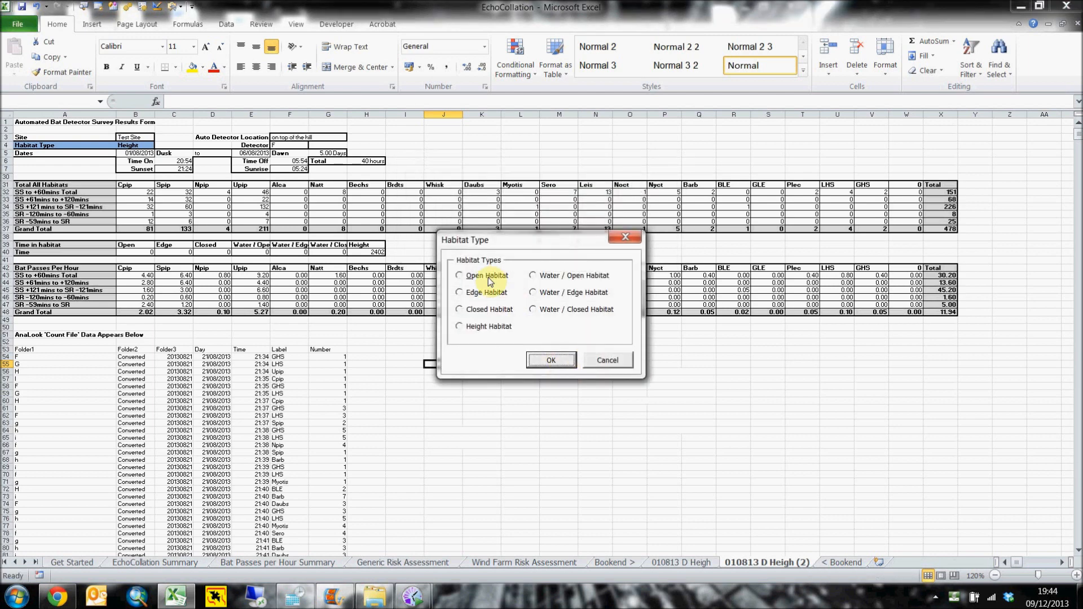
pyautogui.click(551, 360)
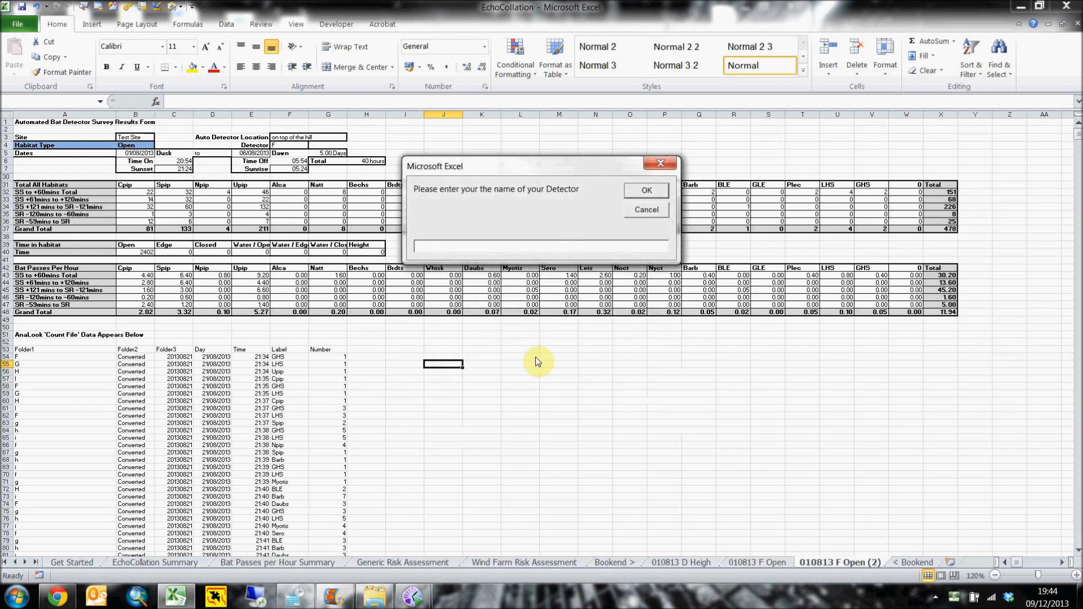
pyautogui.click(646, 190)
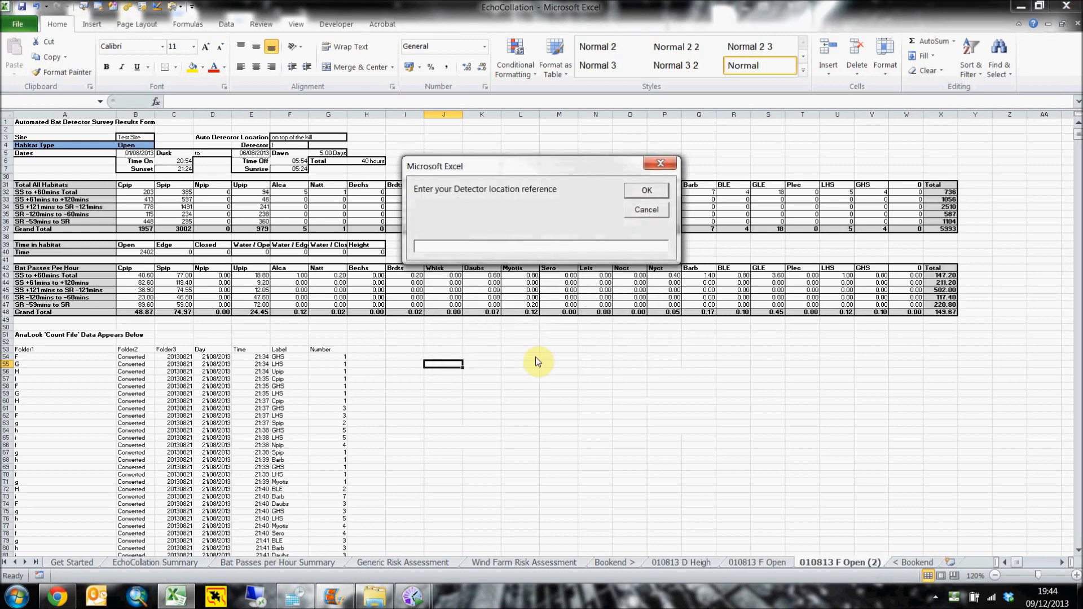
# - Generate detector I's sheet with location 'by the river' and Water / Open habitat
pyautogui.write('by the riv')
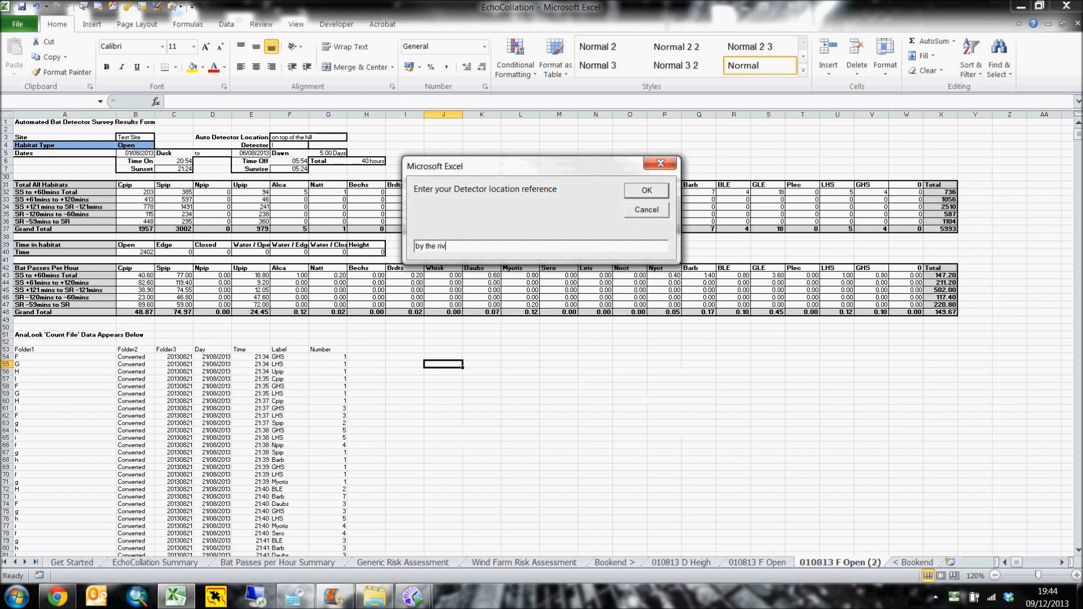
pyautogui.click(644, 189)
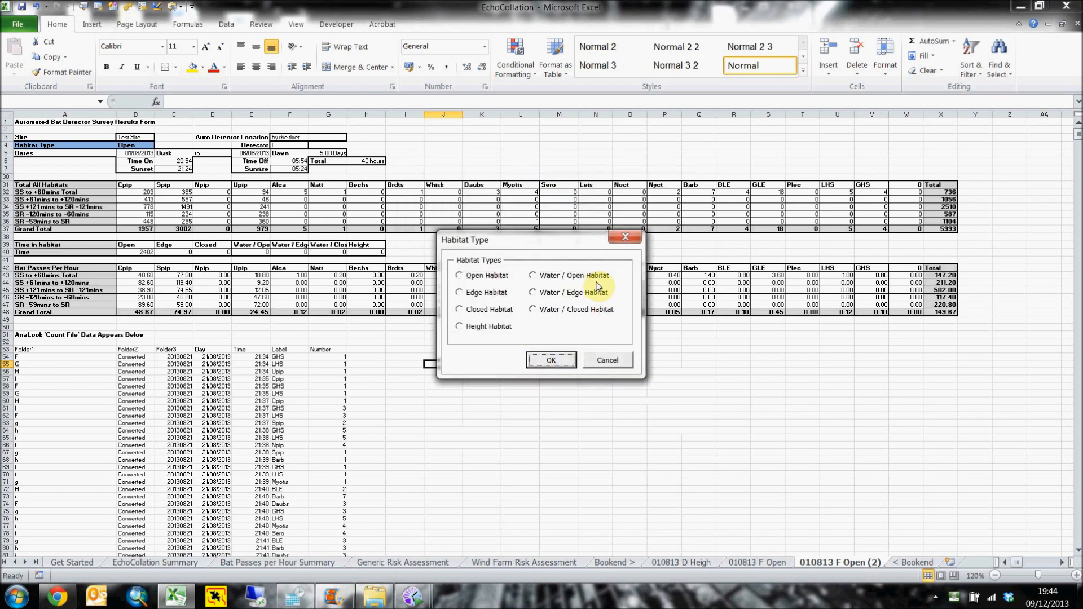
pyautogui.click(533, 275)
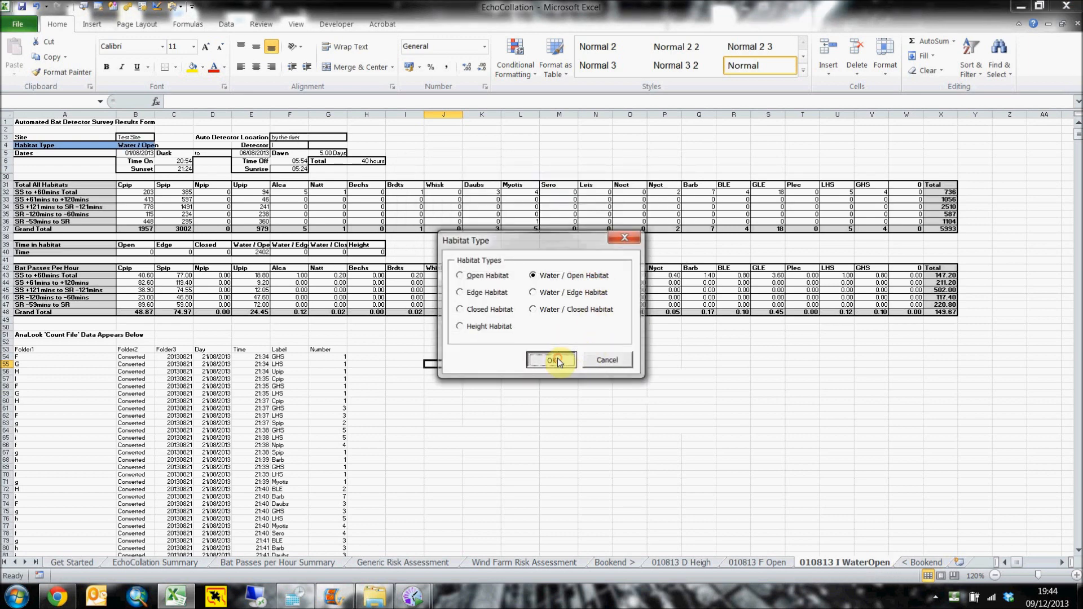
pyautogui.click(550, 360)
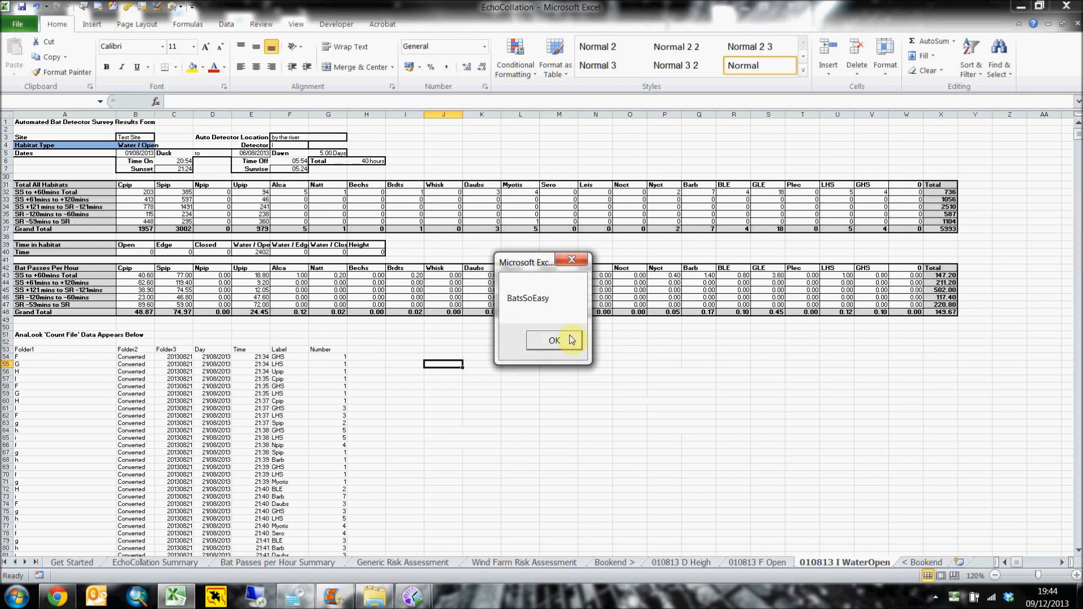
pyautogui.click(552, 339)
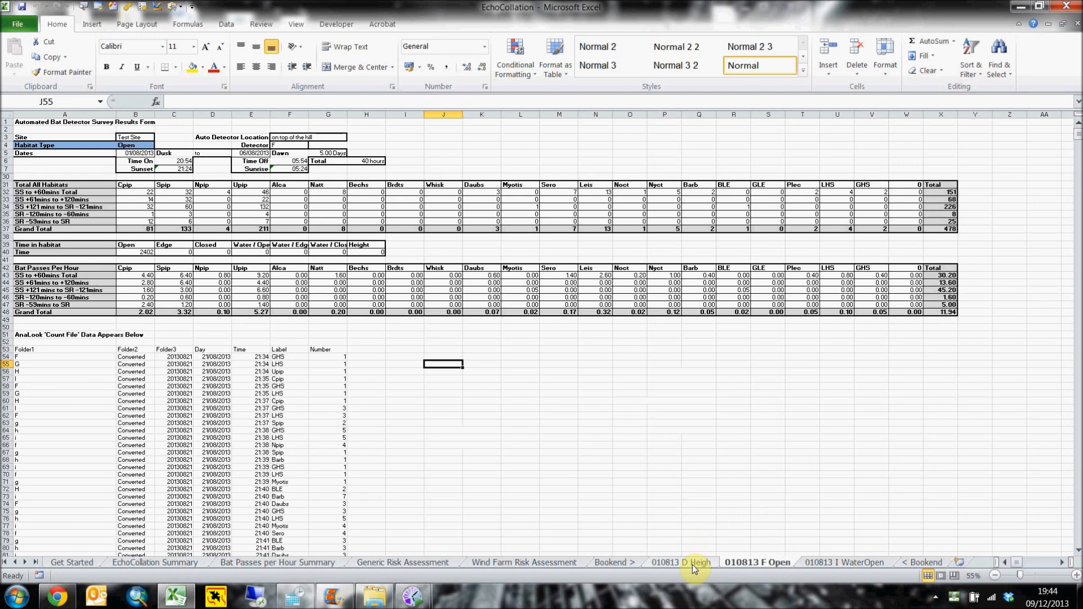
# - Review the height habitat detector sheet, then switch to the Generic Risk Assessment sheet
pyautogui.click(680, 562)
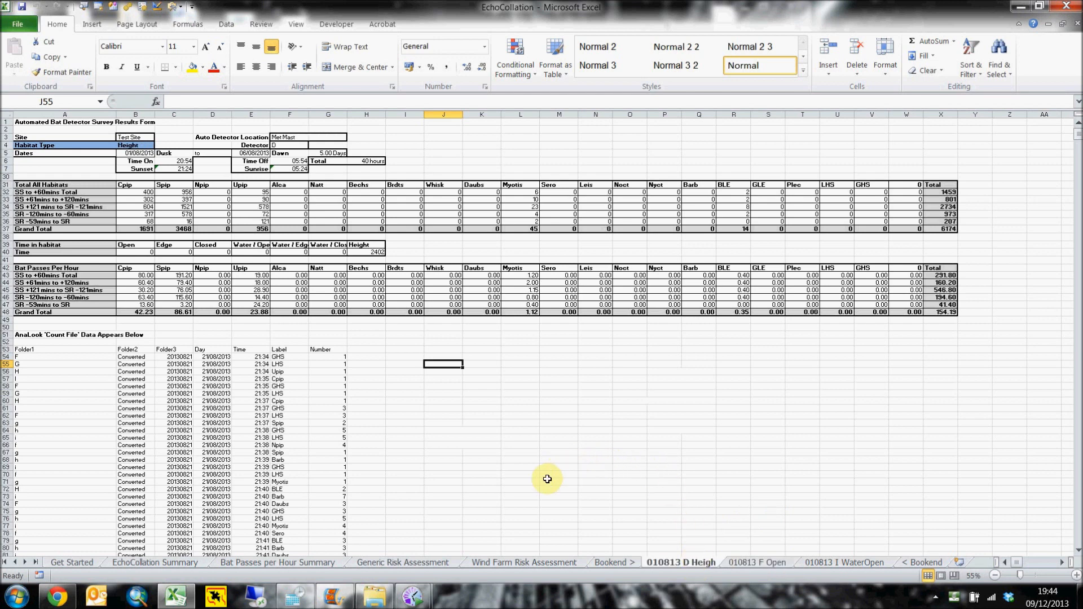
pyautogui.click(402, 562)
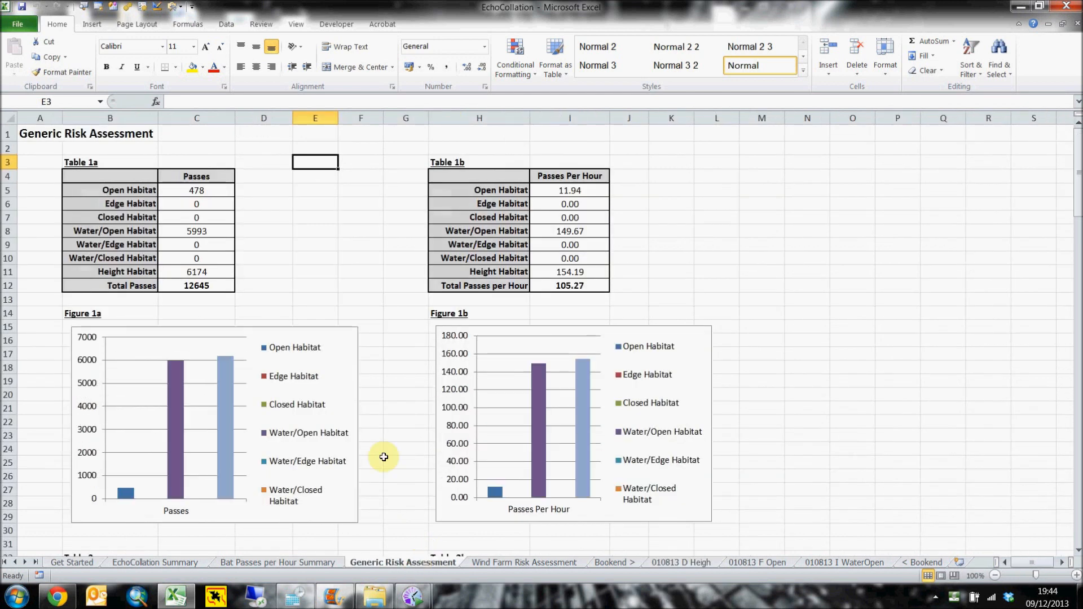
# - Hide the empty Edge, Closed, Water/Edge and Water/Closed habitat rows
pyautogui.click(7, 204)
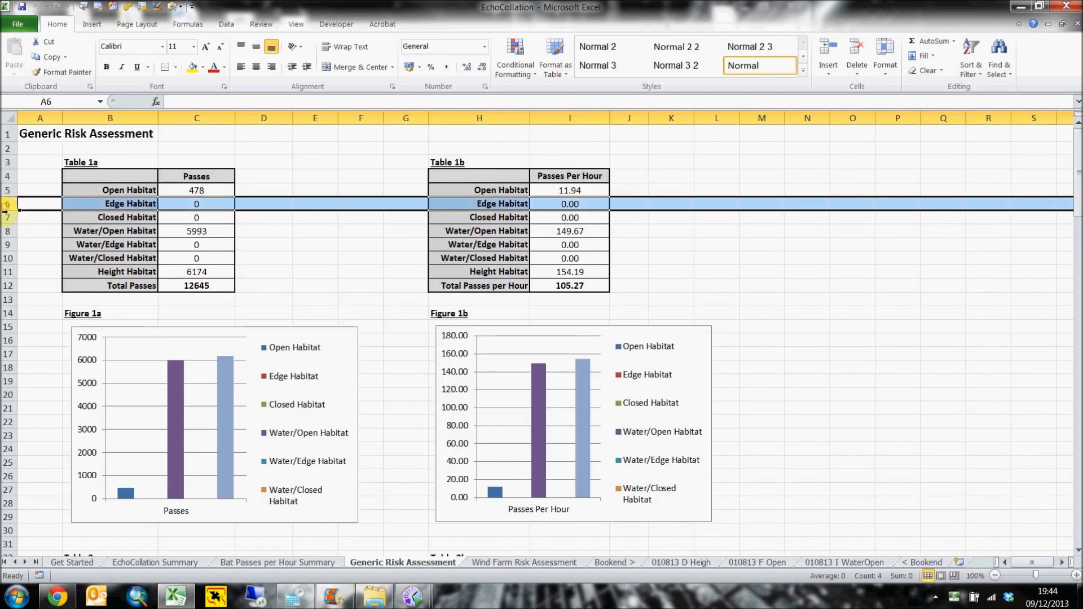
pyautogui.click(39, 217)
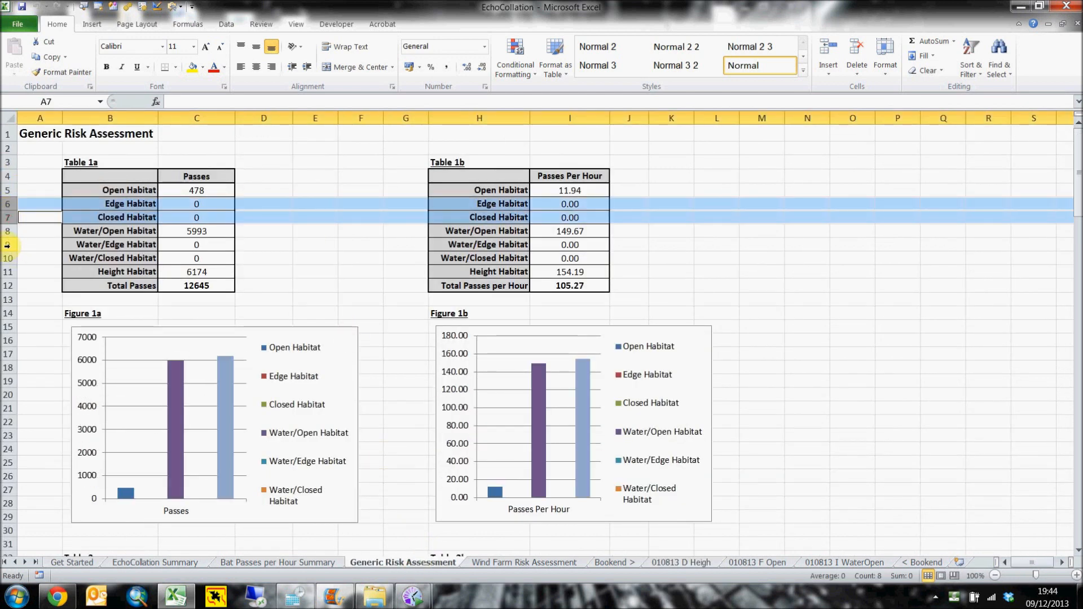
pyautogui.rightClick(6, 257)
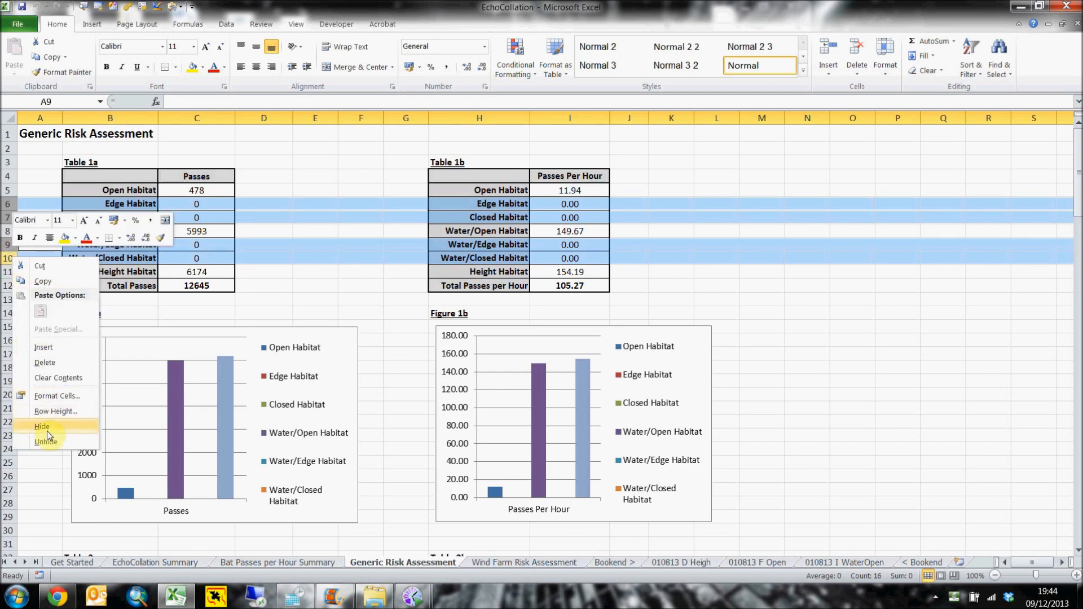
pyautogui.click(42, 426)
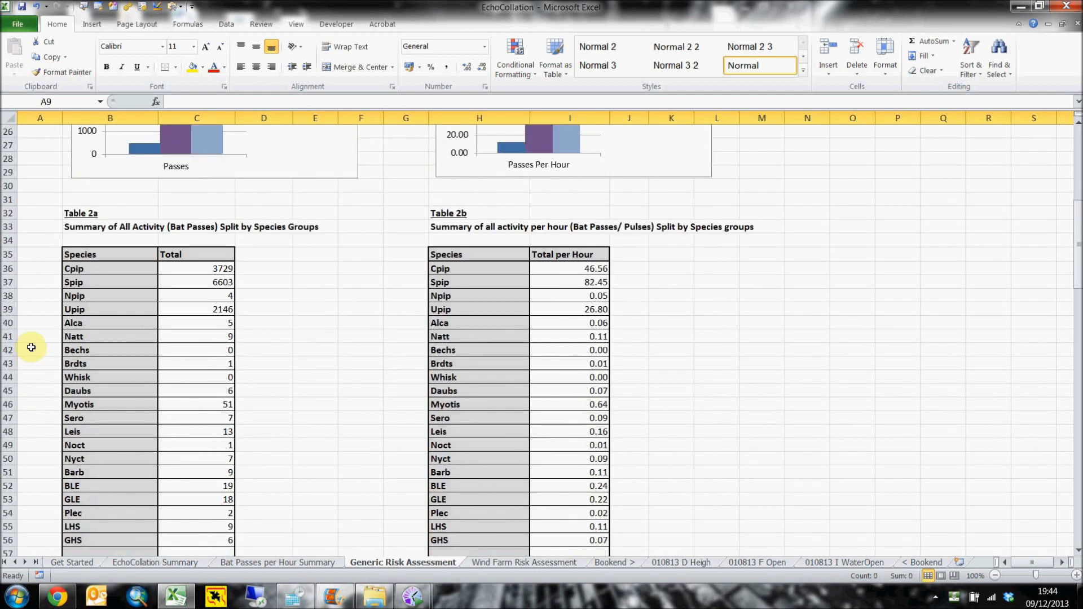
# - Hide the Bechs and Whisk species rows, which have no passes
pyautogui.click(8, 350)
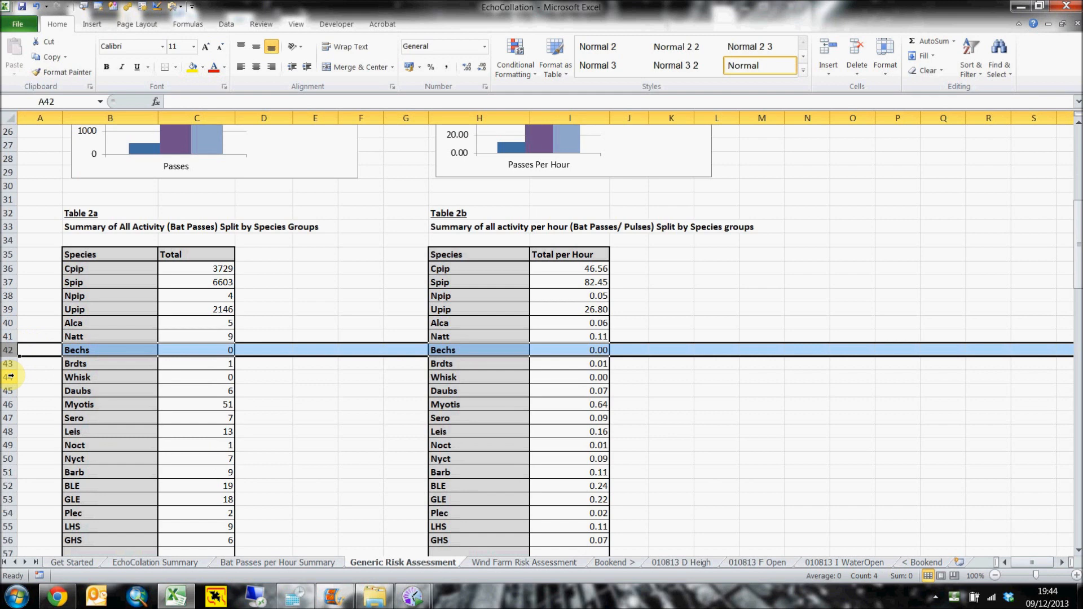
pyautogui.rightClick(11, 377)
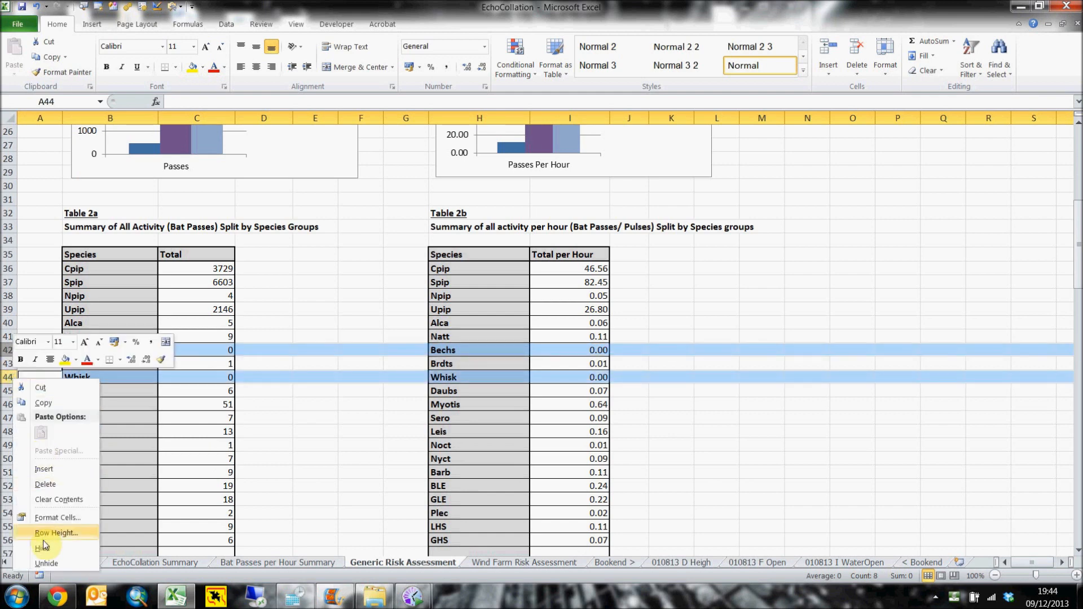
pyautogui.click(43, 549)
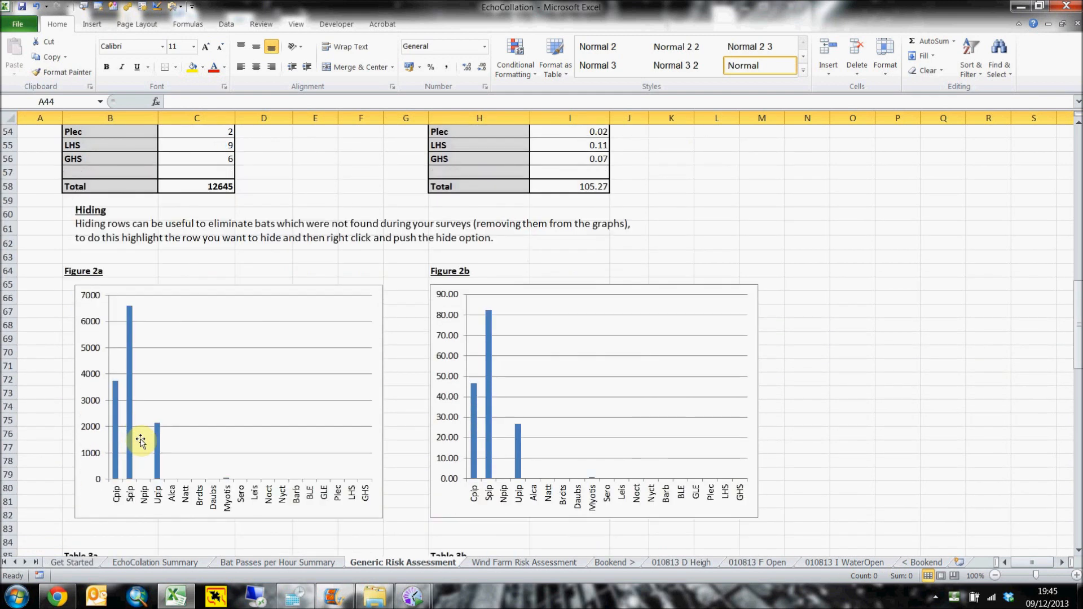
# - Review the updated generic assessment charts, then switch to the Wind Farm Risk Assessment sheet
pyautogui.scroll(-3)
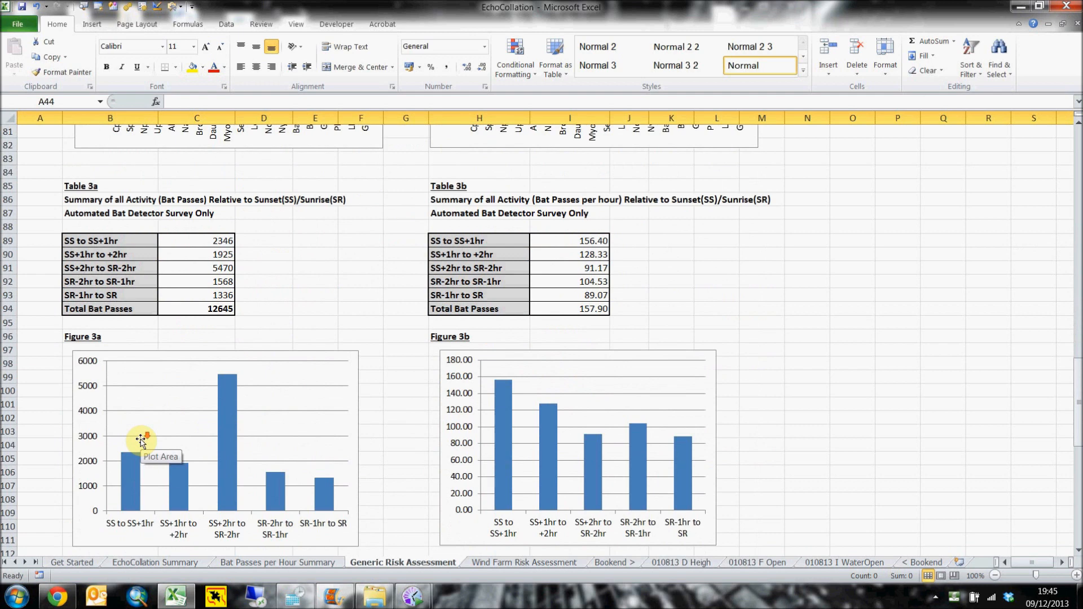
pyautogui.scroll(-3)
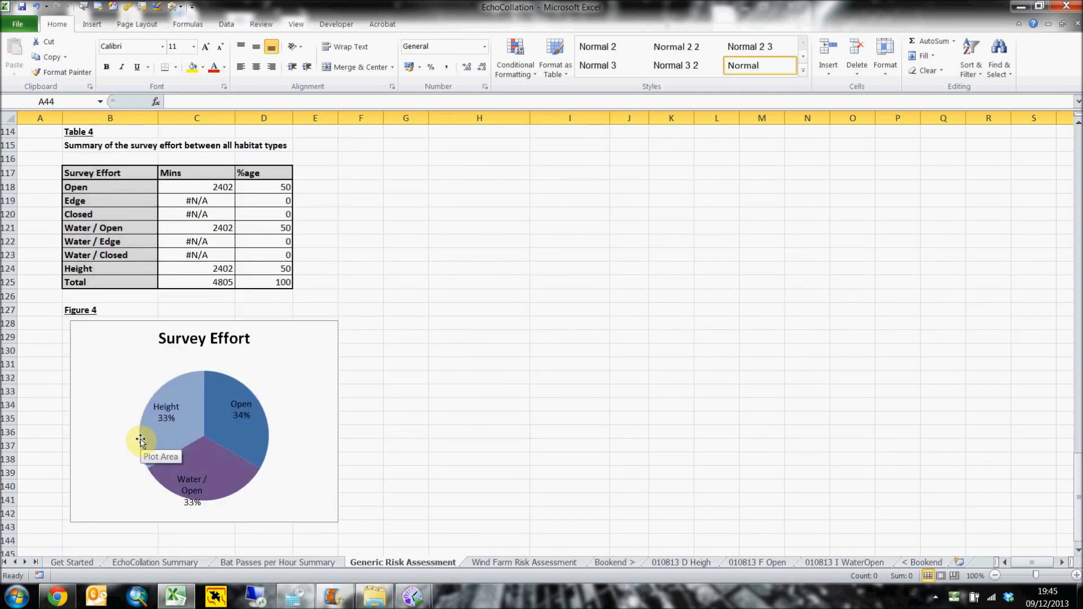
pyautogui.scroll(3)
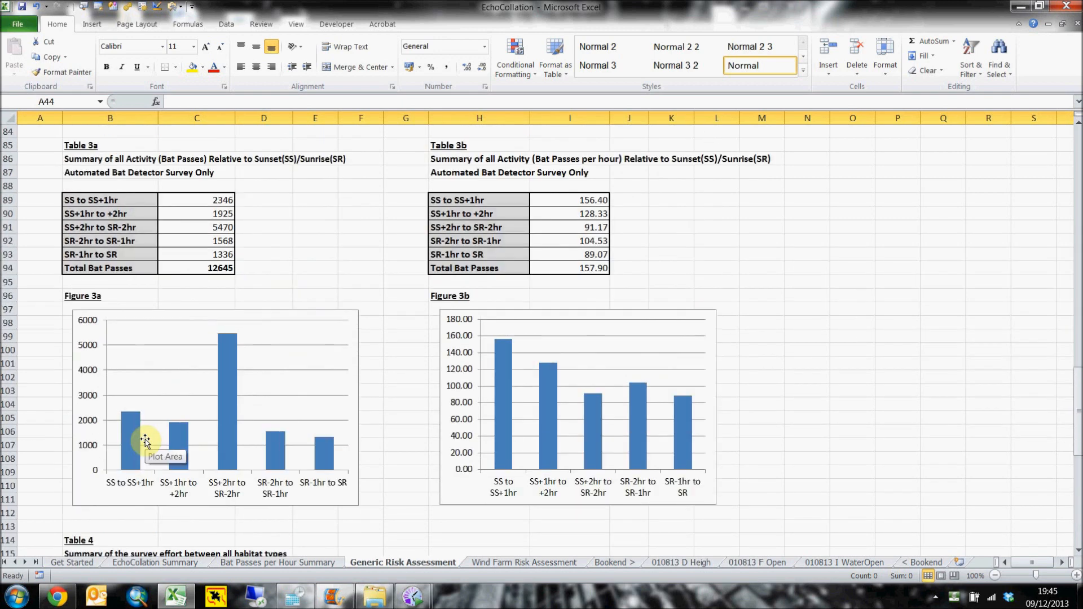
pyautogui.scroll(3)
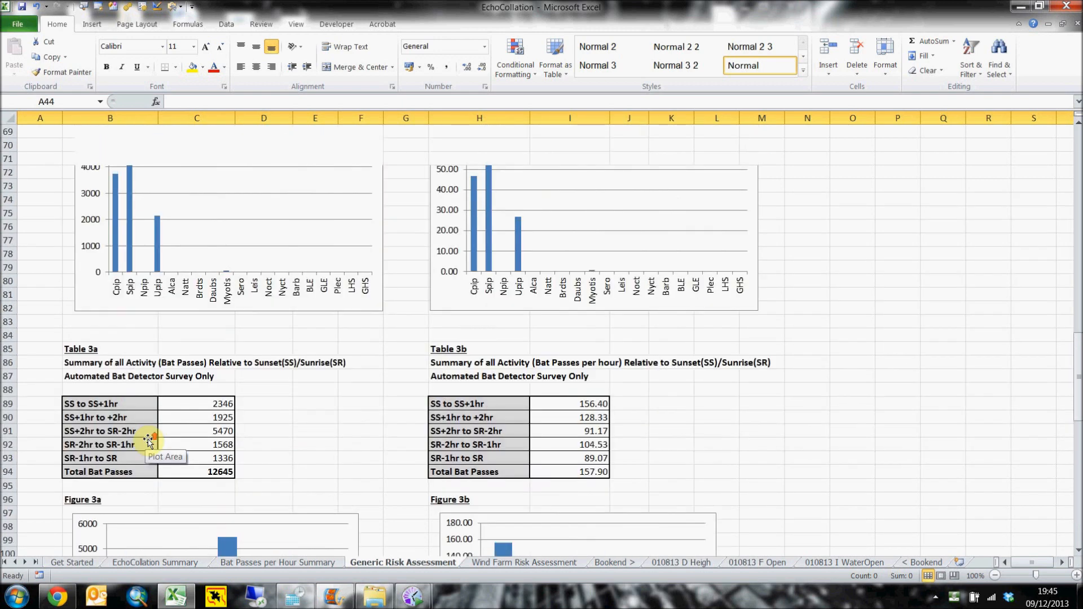
pyautogui.scroll(3)
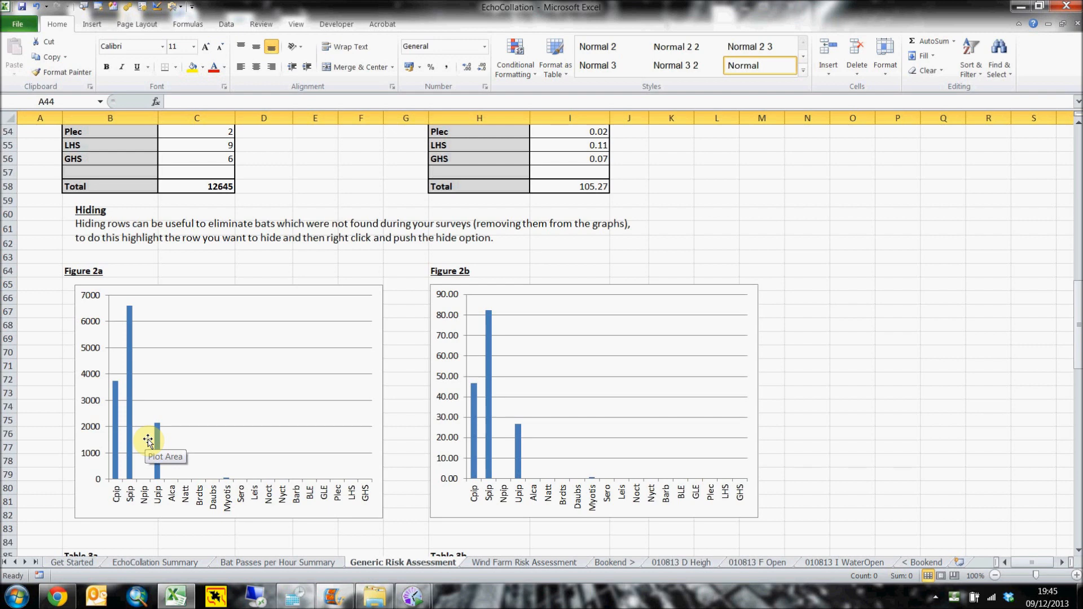
pyautogui.scroll(3)
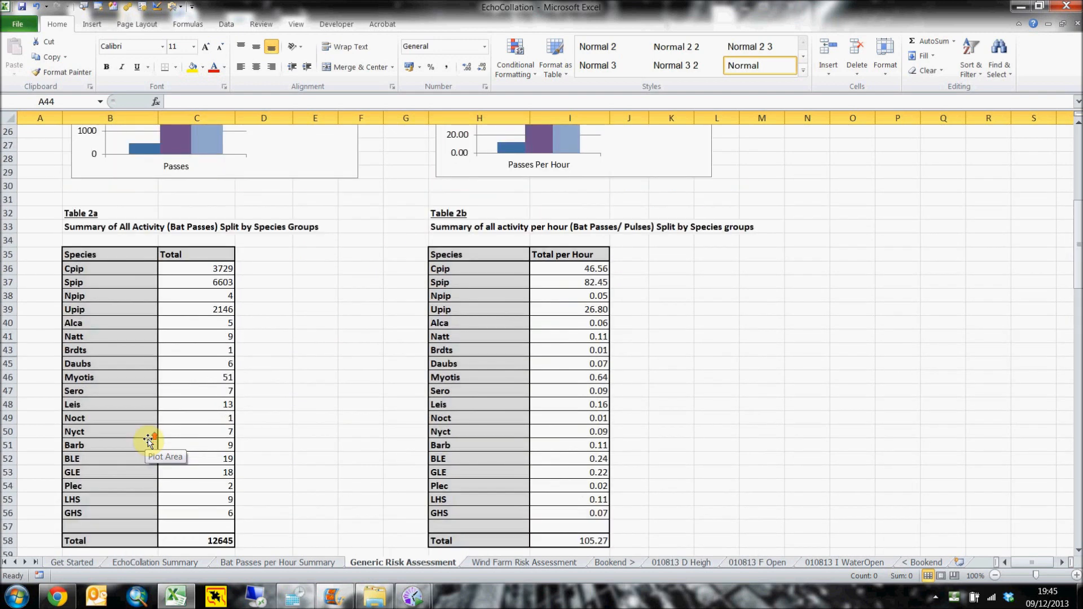
pyautogui.moveTo(147, 439)
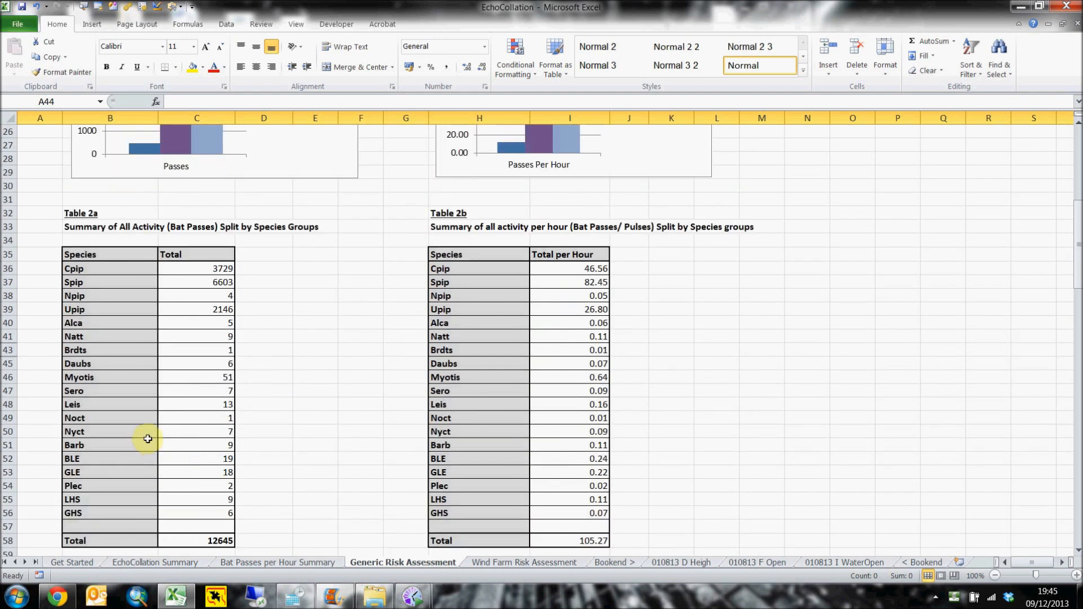
pyautogui.scroll(3)
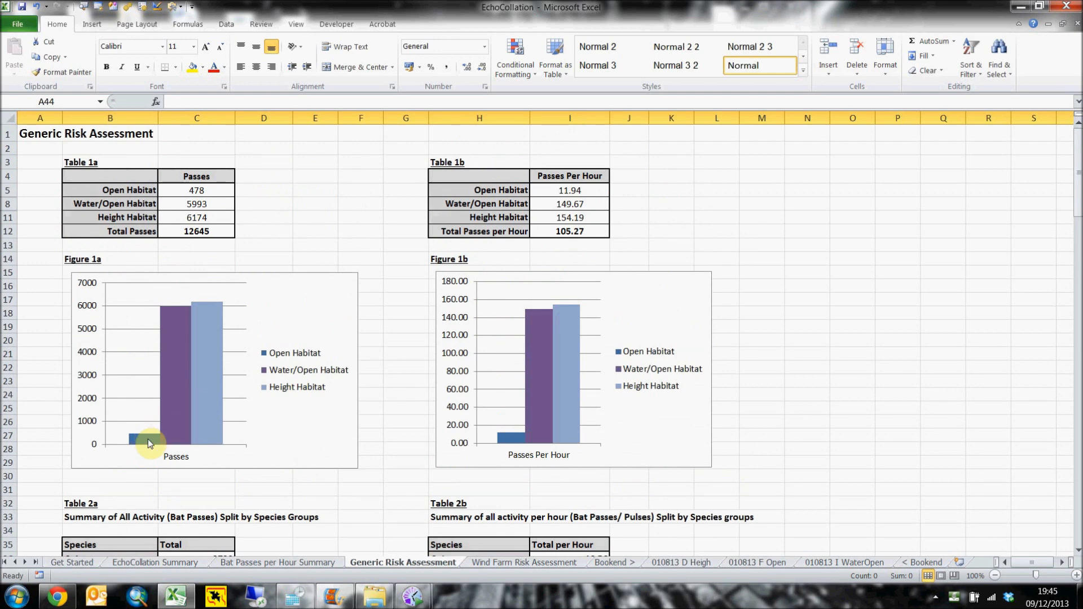
pyautogui.click(524, 561)
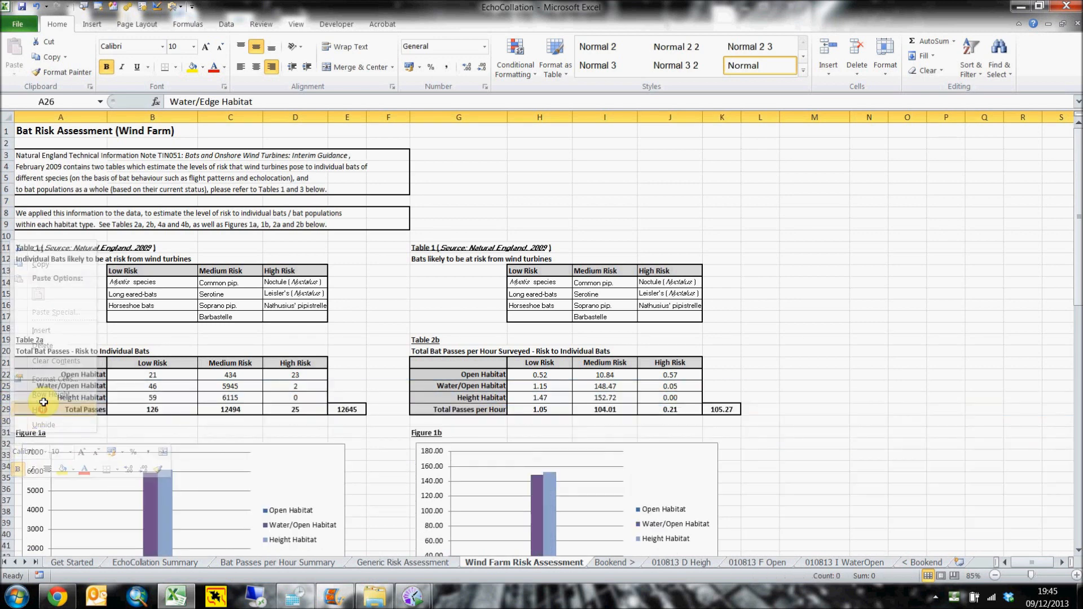
# - Hide the empty Edge, Closed, Water/Edge and Water/Closed rows in Tables 4a and 4b
pyautogui.scroll(-3)
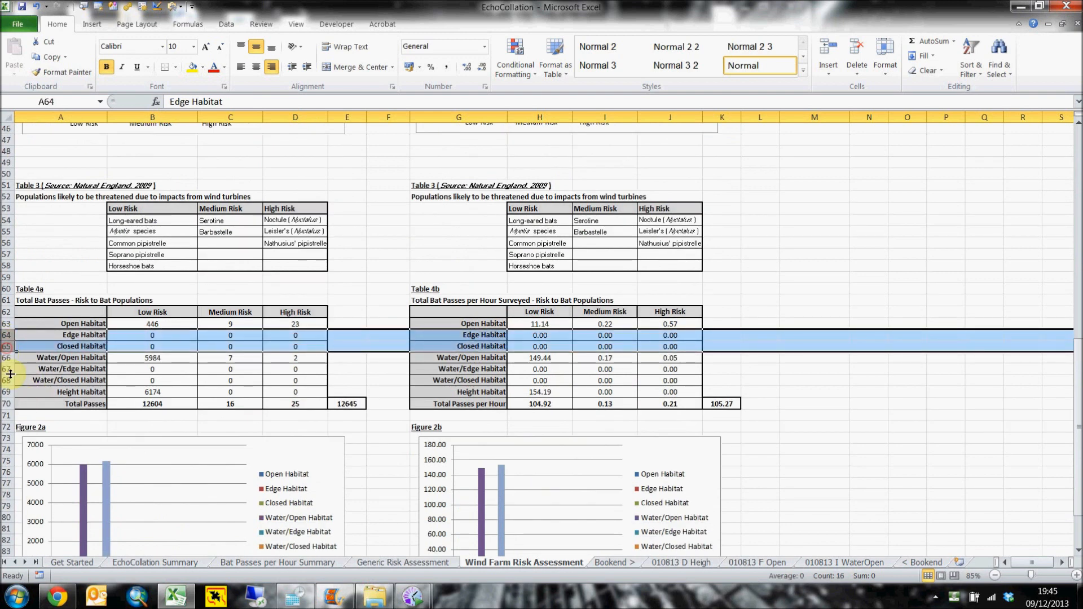
pyautogui.rightClick(10, 375)
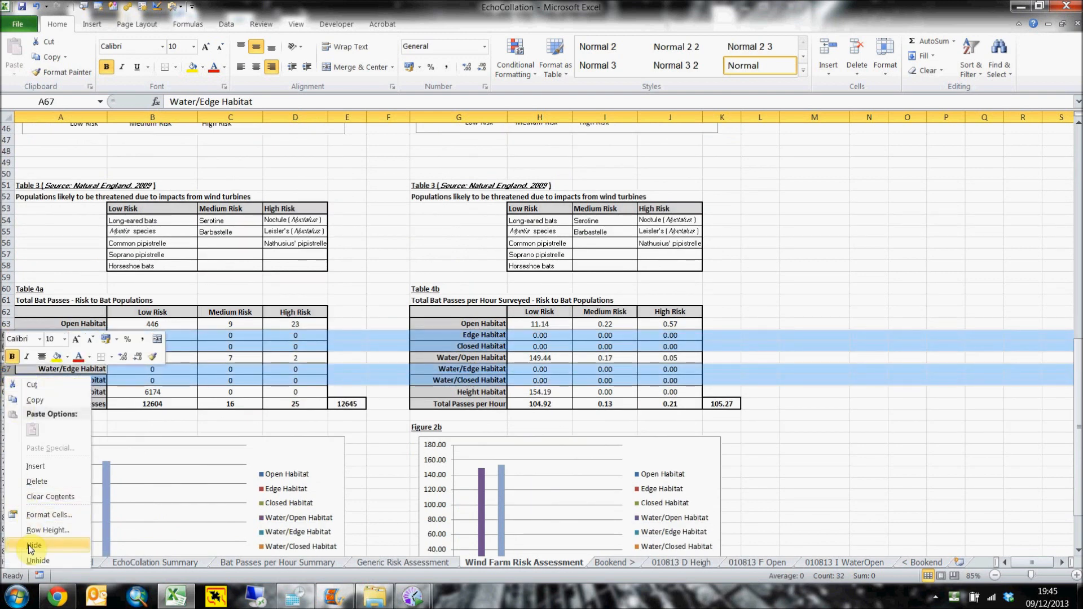
pyautogui.click(32, 544)
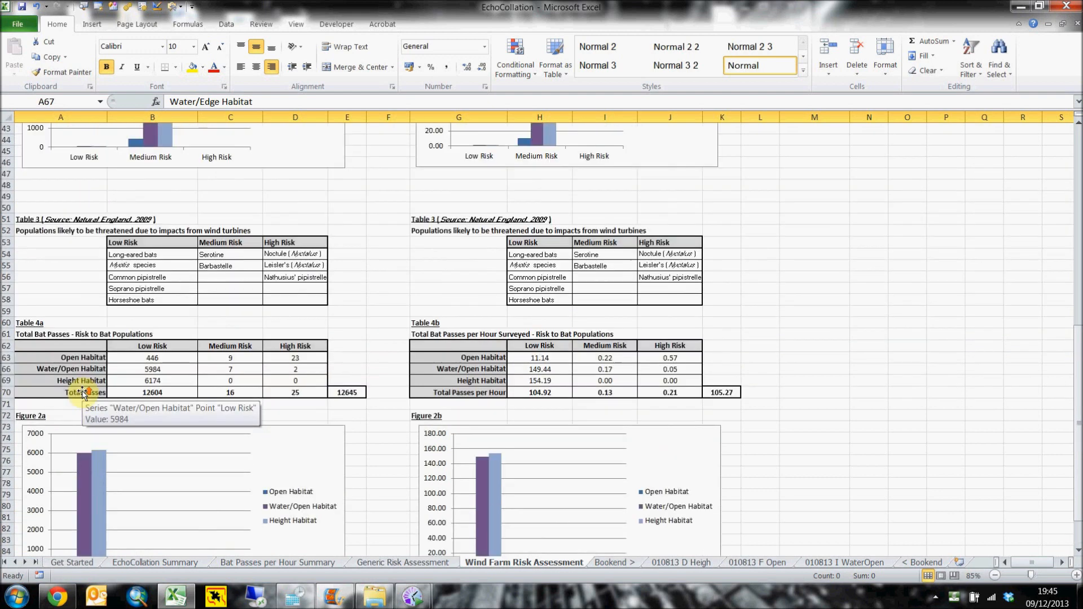
# - Return to the Get Started sheet
pyautogui.scroll(3)
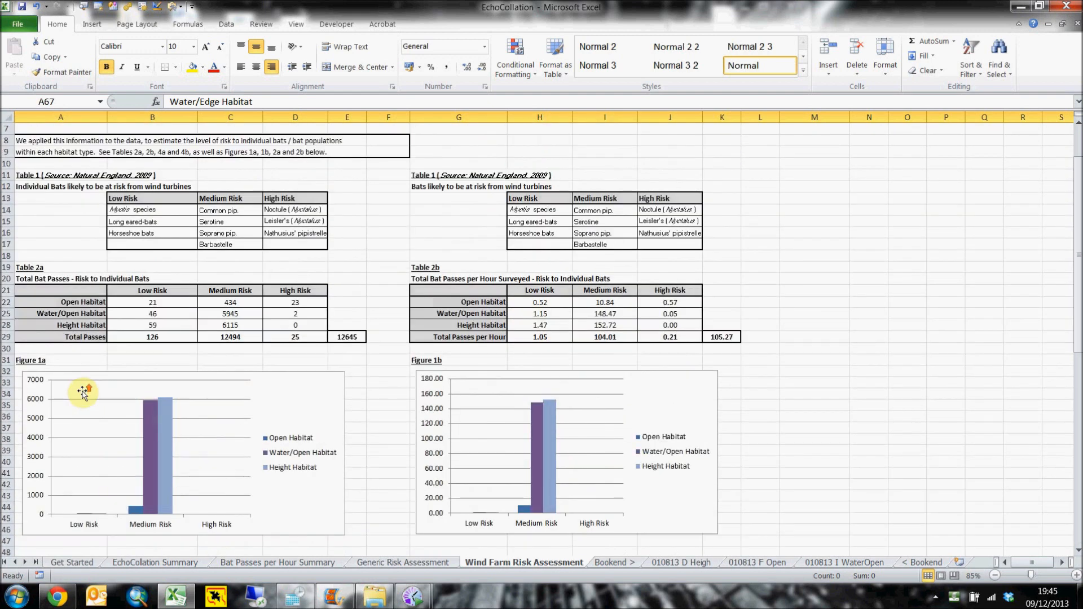
pyautogui.scroll(3)
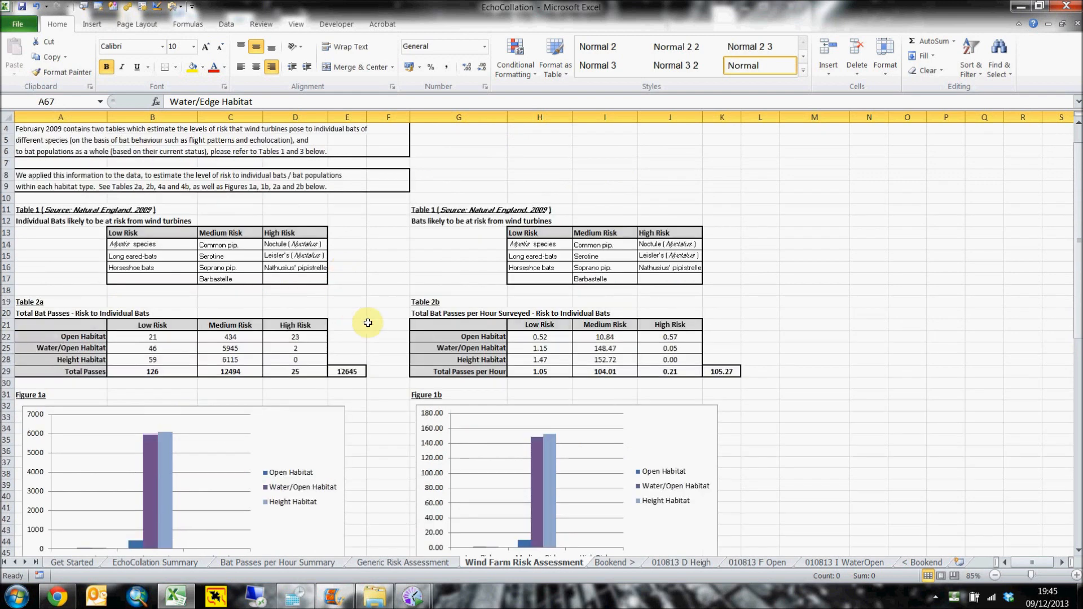
pyautogui.scroll(3)
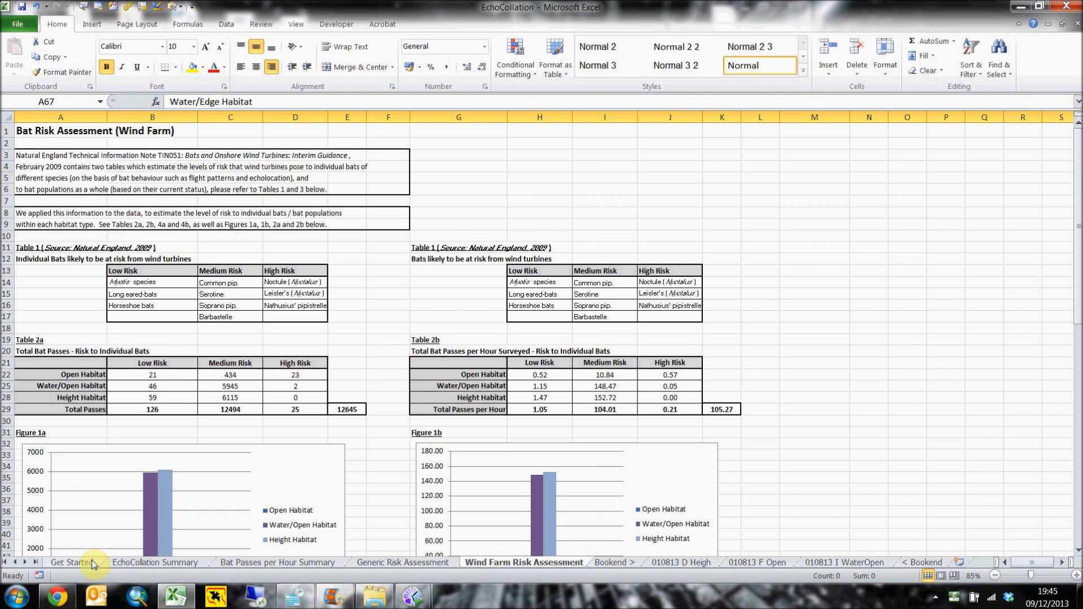
pyautogui.click(72, 562)
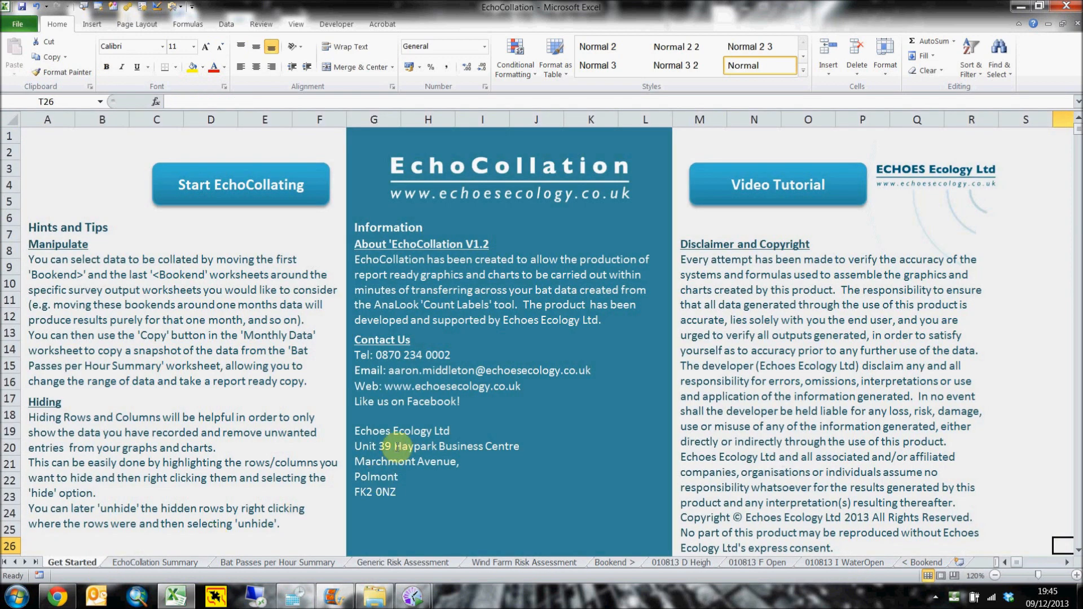